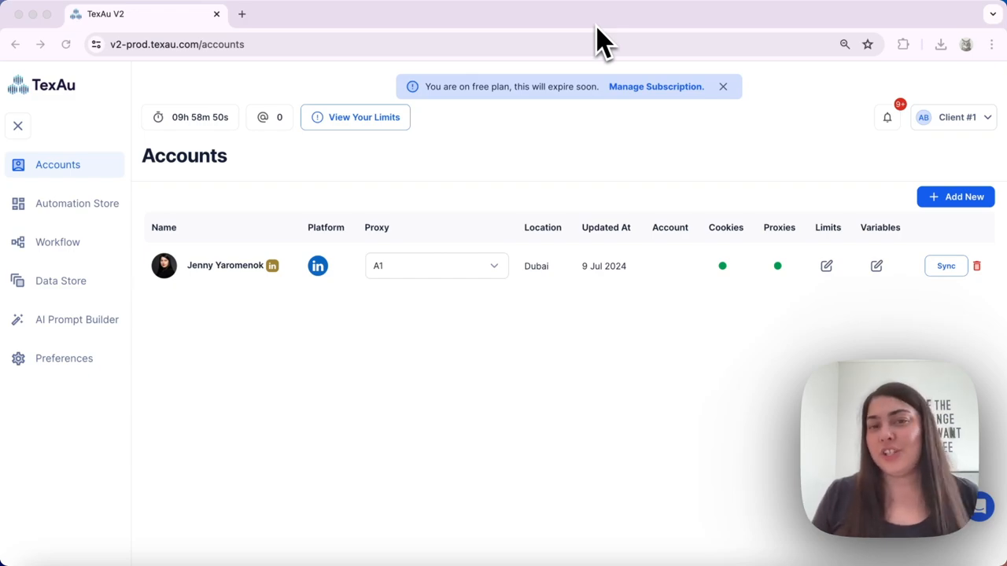
pyautogui.moveTo(264, 145)
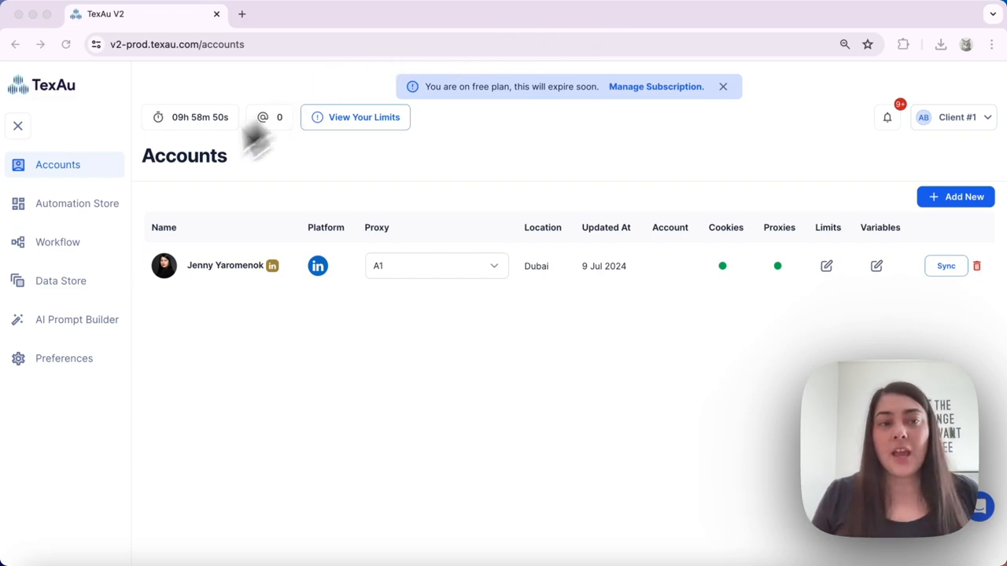
pyautogui.moveTo(81, 214)
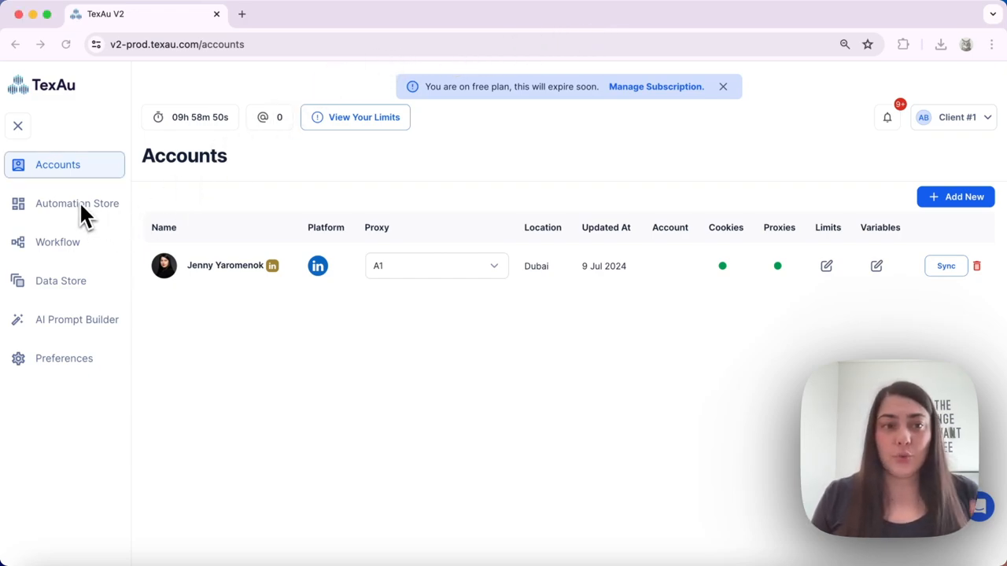
# - Choose LinkedIn People Search Export from the Automation Store with single input, People Search 'CTO', extract limit 3
pyautogui.click(75, 205)
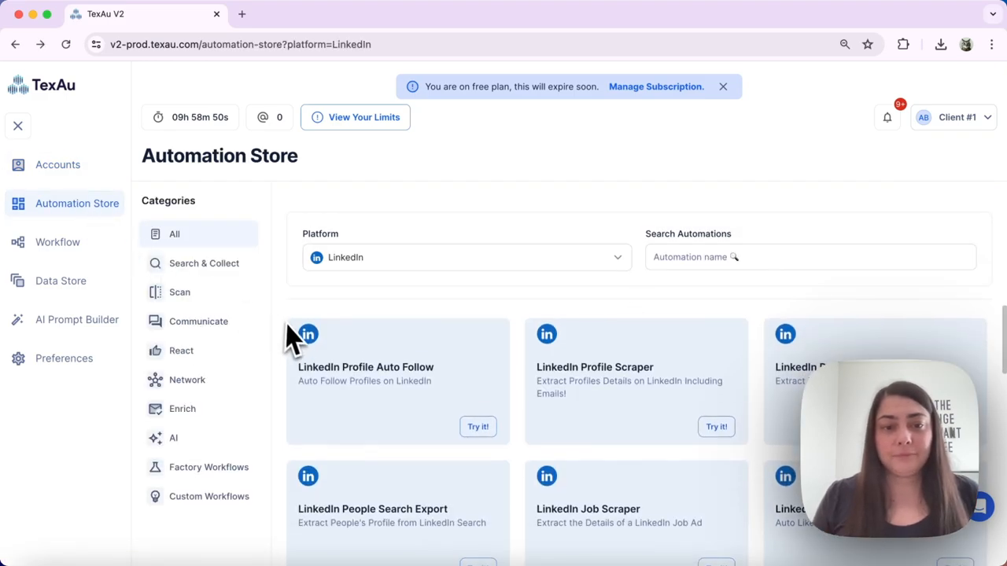
pyautogui.scroll(-3)
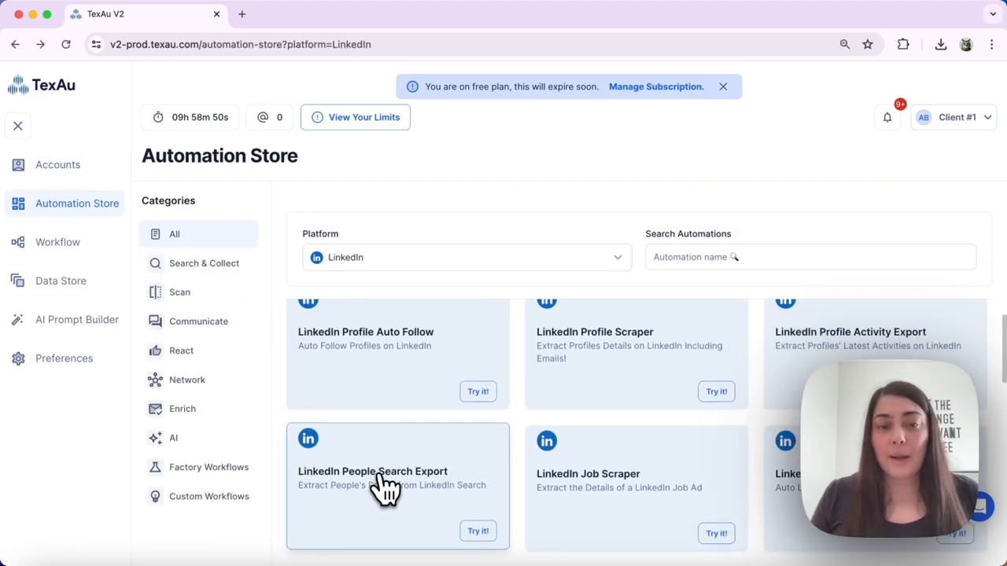
pyautogui.click(478, 530)
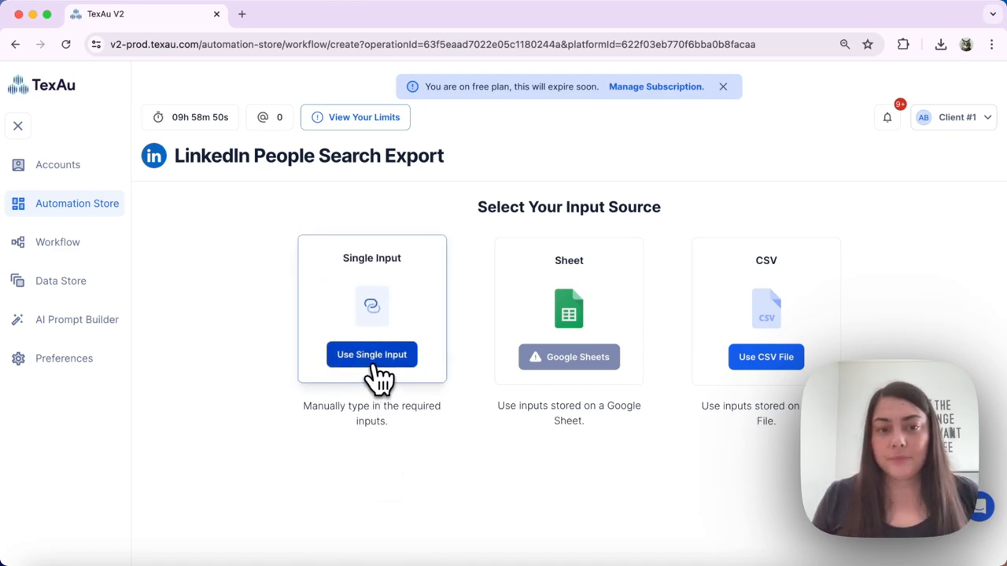
pyautogui.click(371, 355)
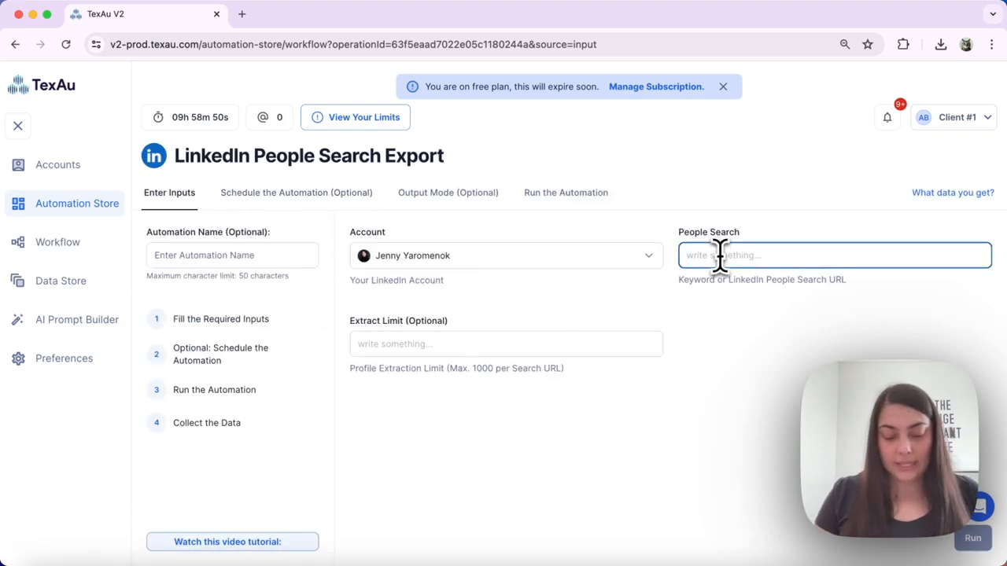
pyautogui.write('CTO')
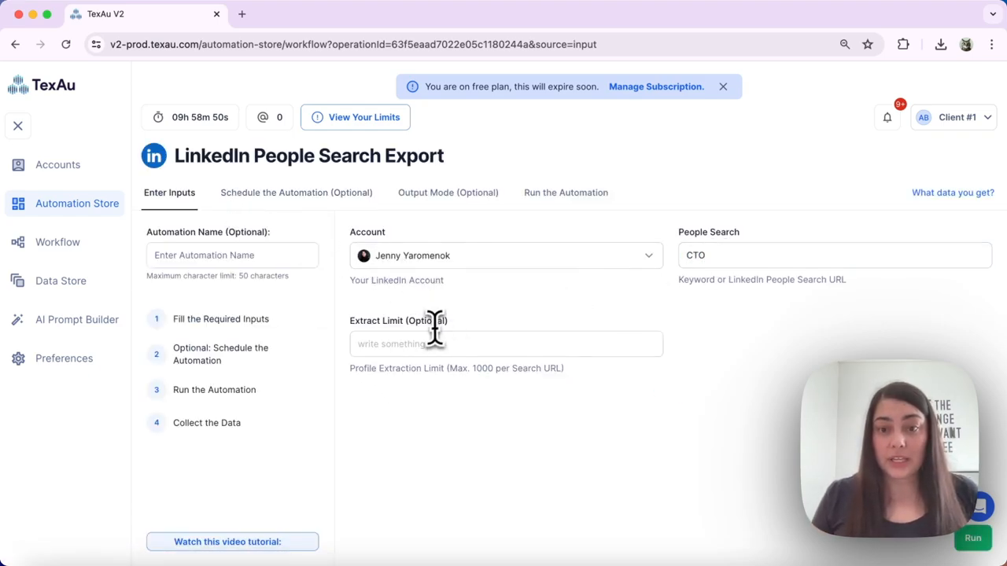
pyautogui.write('3')
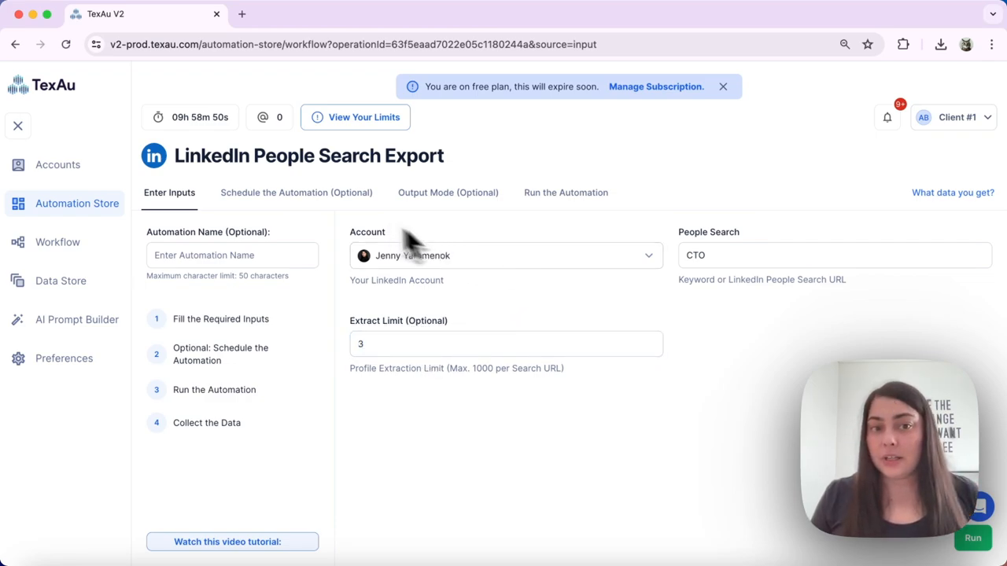
pyautogui.moveTo(291, 87)
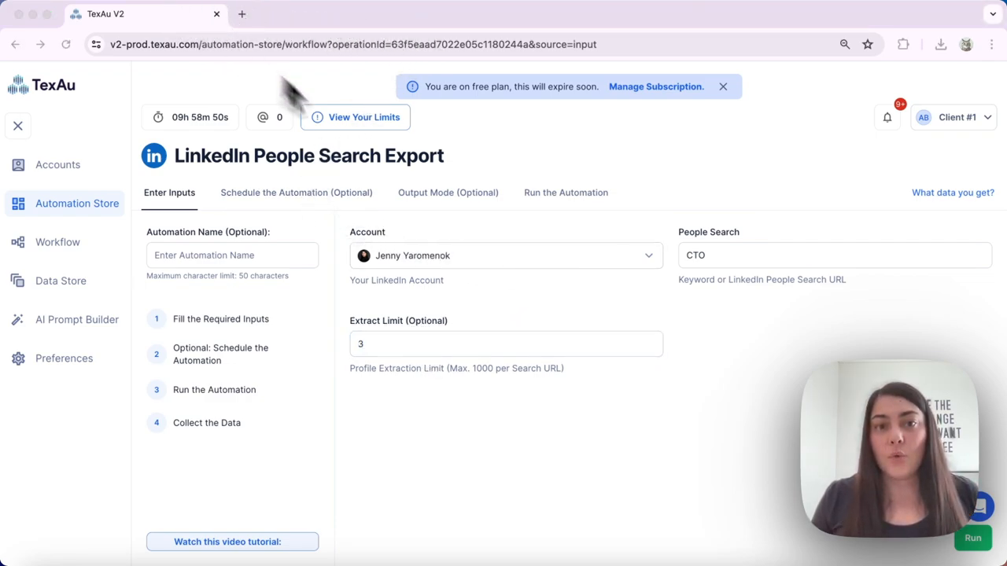
# - Leave Output Mode on Append (Default) and run the CTO export
pyautogui.click(446, 192)
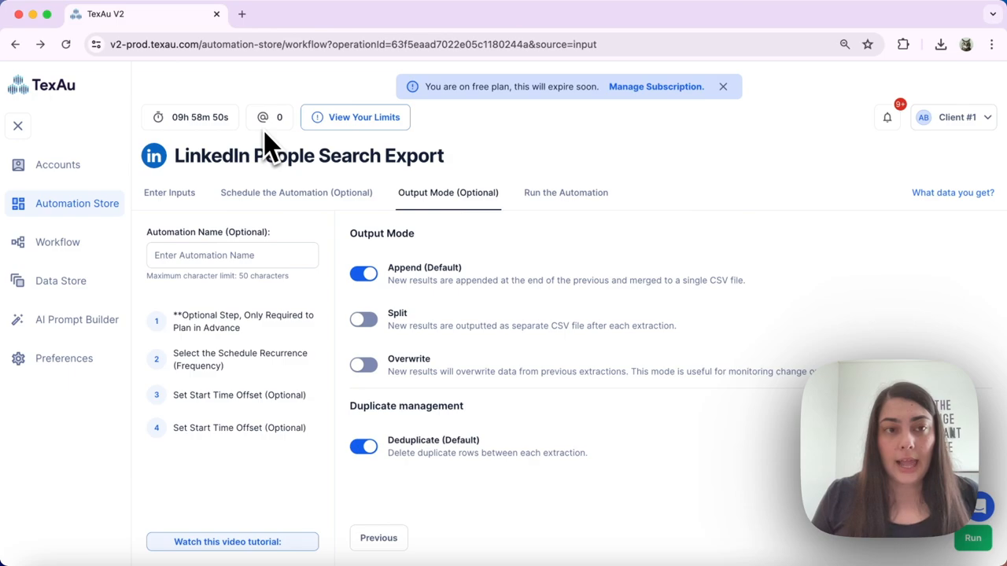
pyautogui.moveTo(283, 118)
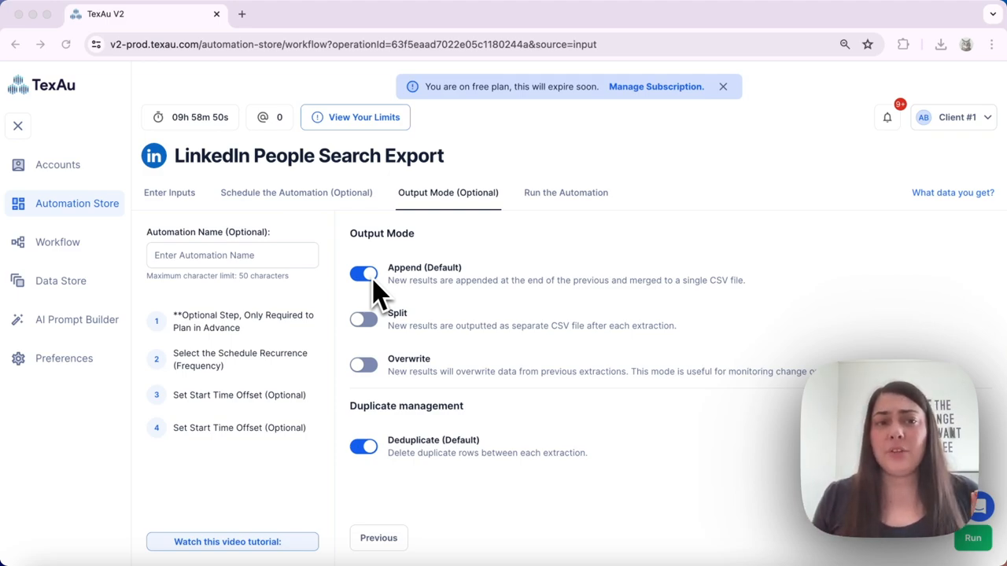
pyautogui.moveTo(370, 314)
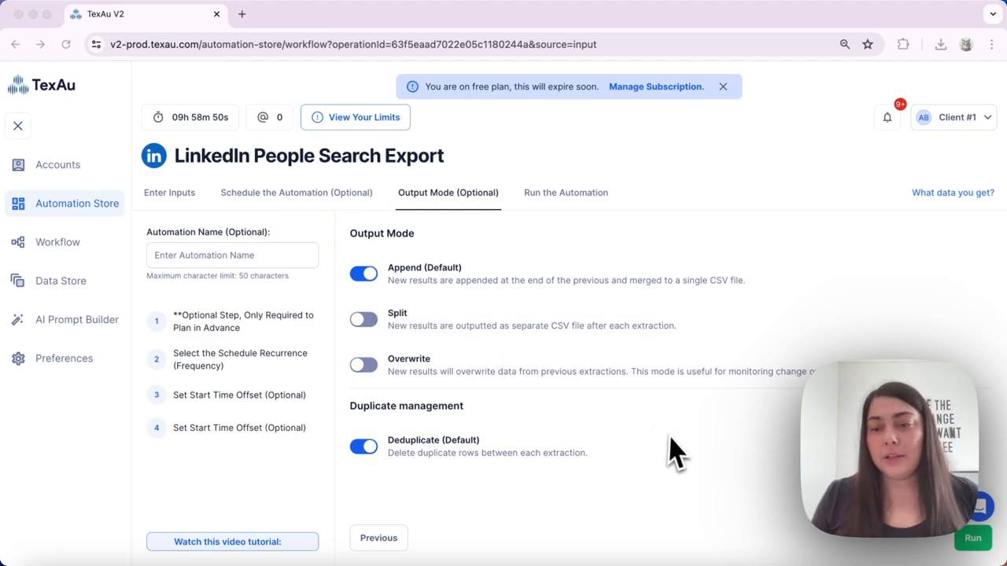
pyautogui.moveTo(975, 541)
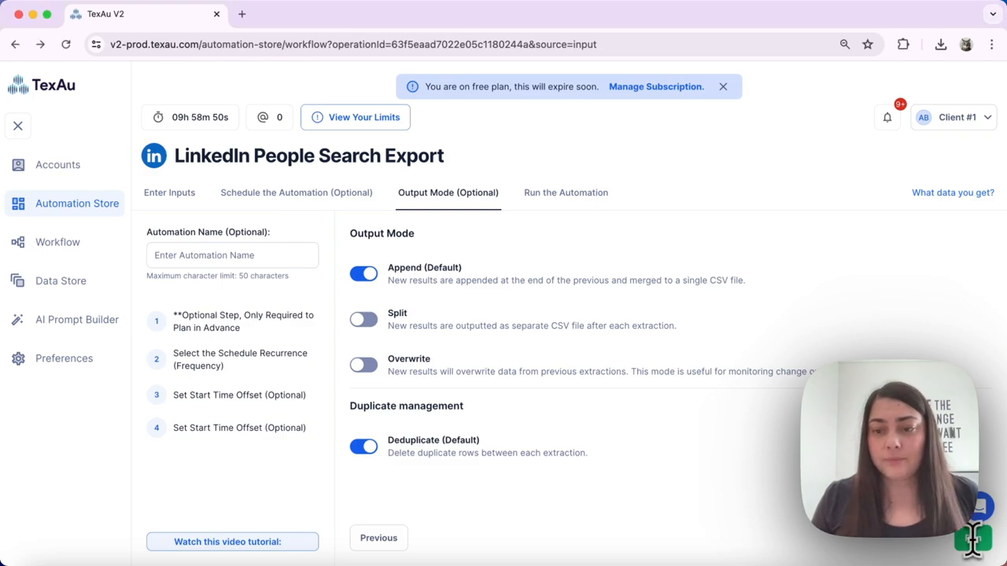
pyautogui.click(566, 192)
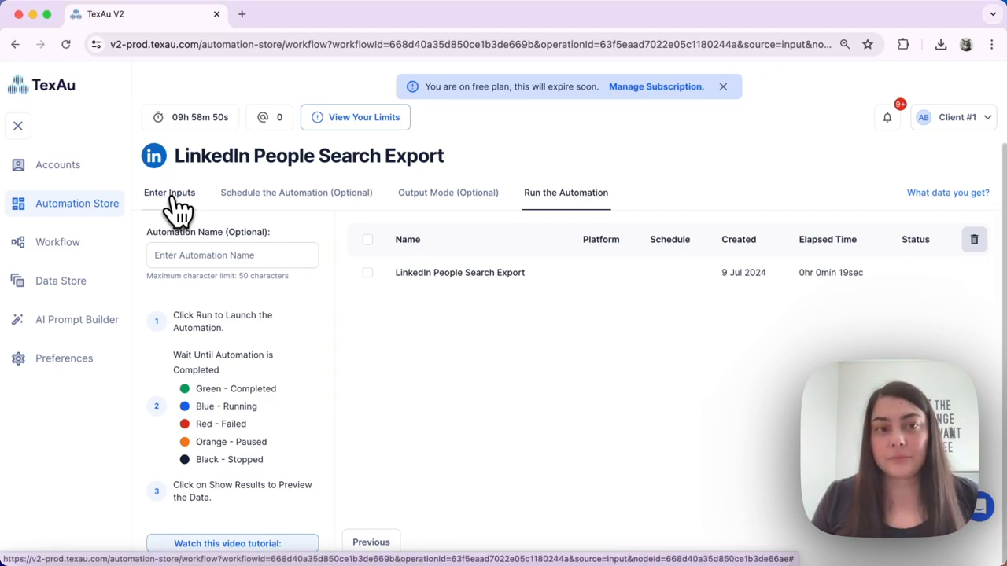
# - Replace the People Search keyword with 'CEO' and run the export again
pyautogui.click(170, 192)
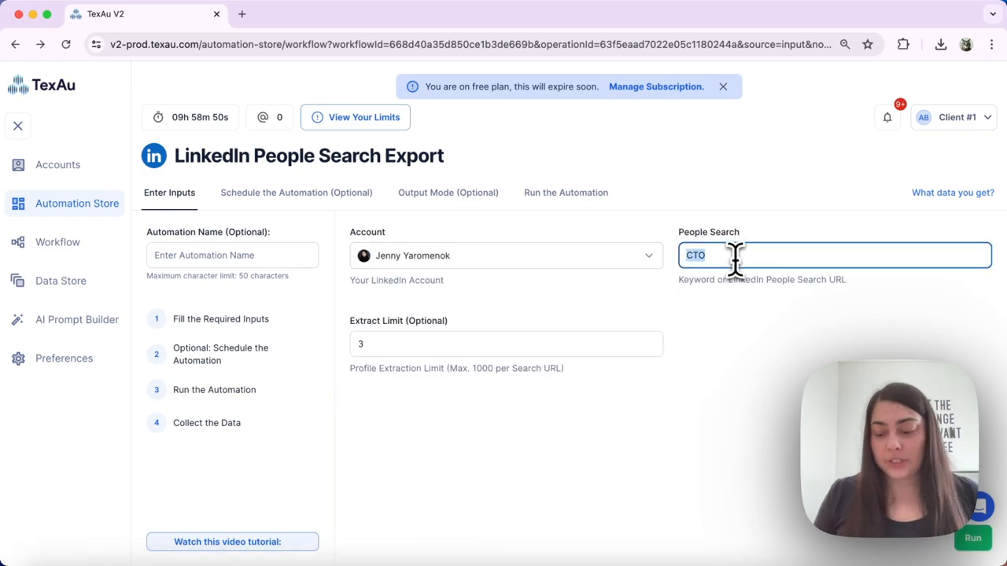
pyautogui.write('CEO')
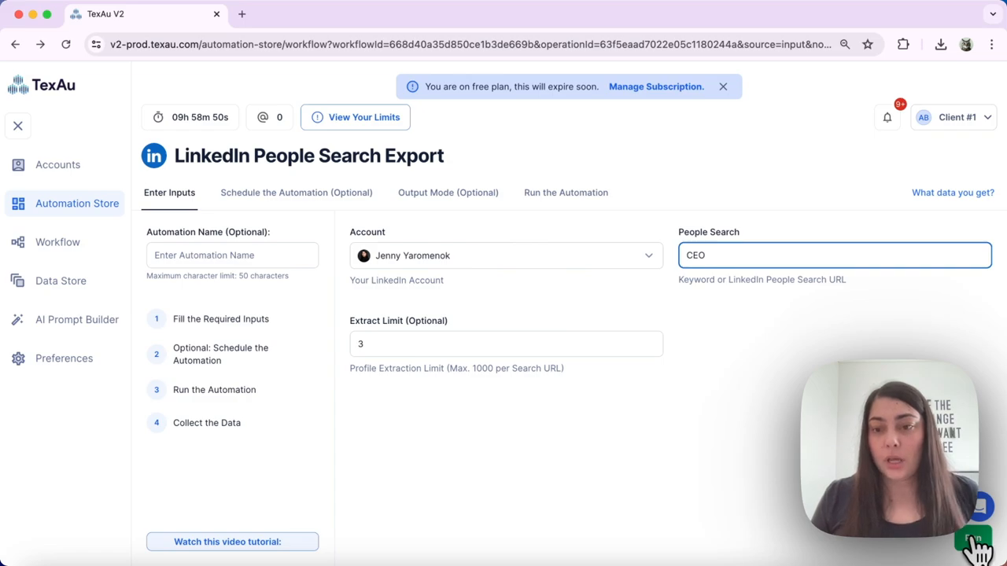
pyautogui.click(566, 192)
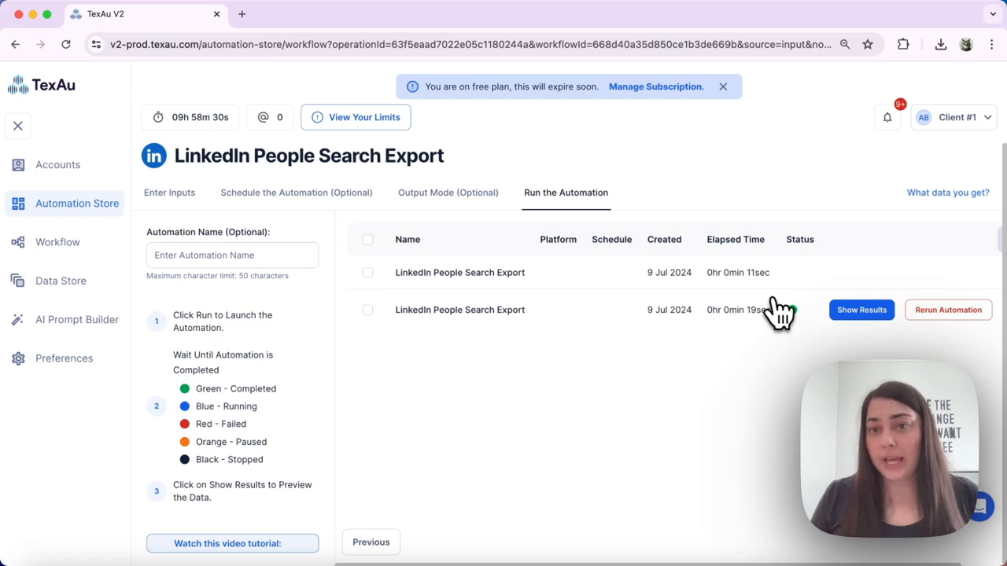
pyautogui.moveTo(773, 318)
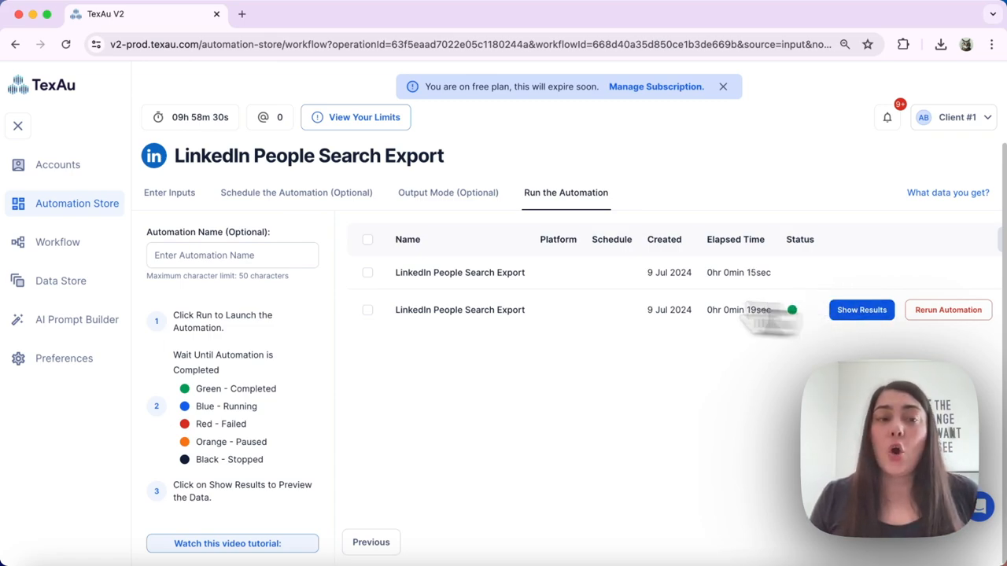
pyautogui.moveTo(60, 280)
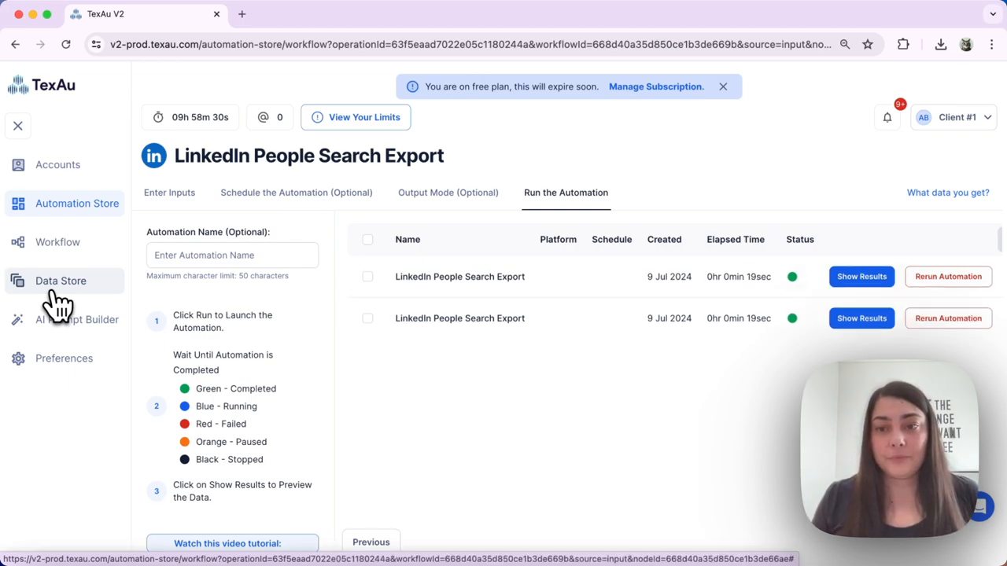
# - View the latest workflow's data in Data Store, showing CTO and CEO rows appended together
pyautogui.click(60, 280)
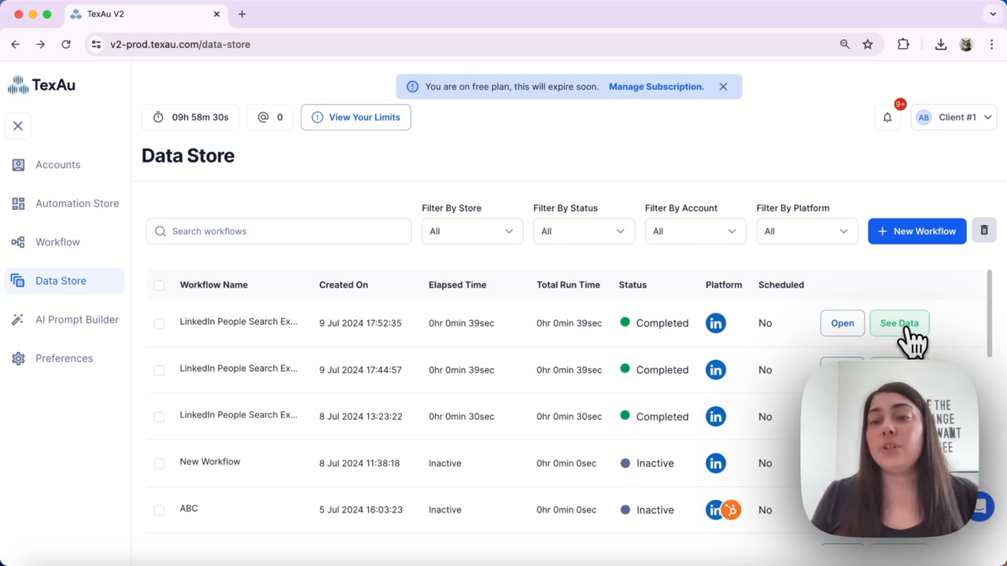
pyautogui.moveTo(862, 343)
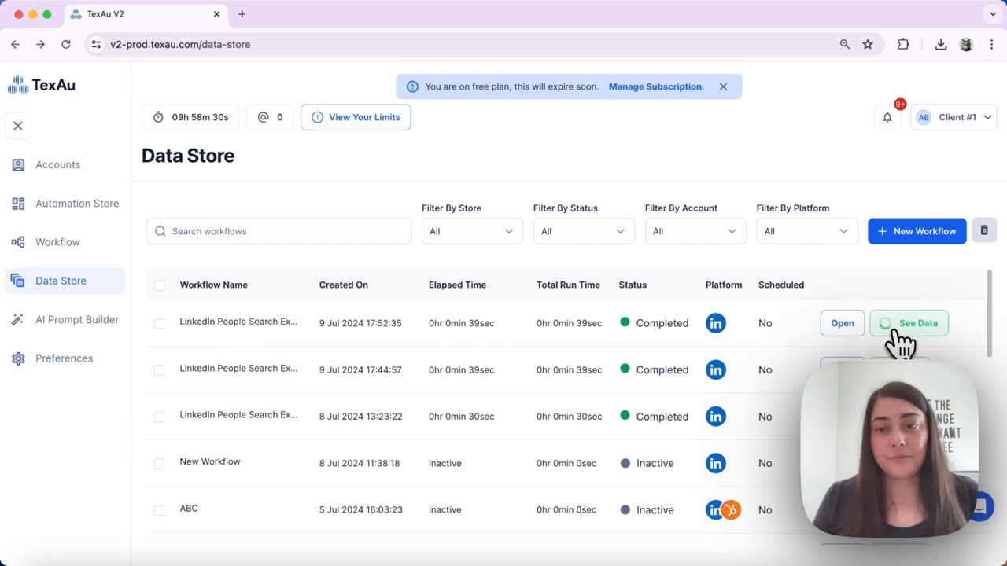
pyautogui.click(909, 324)
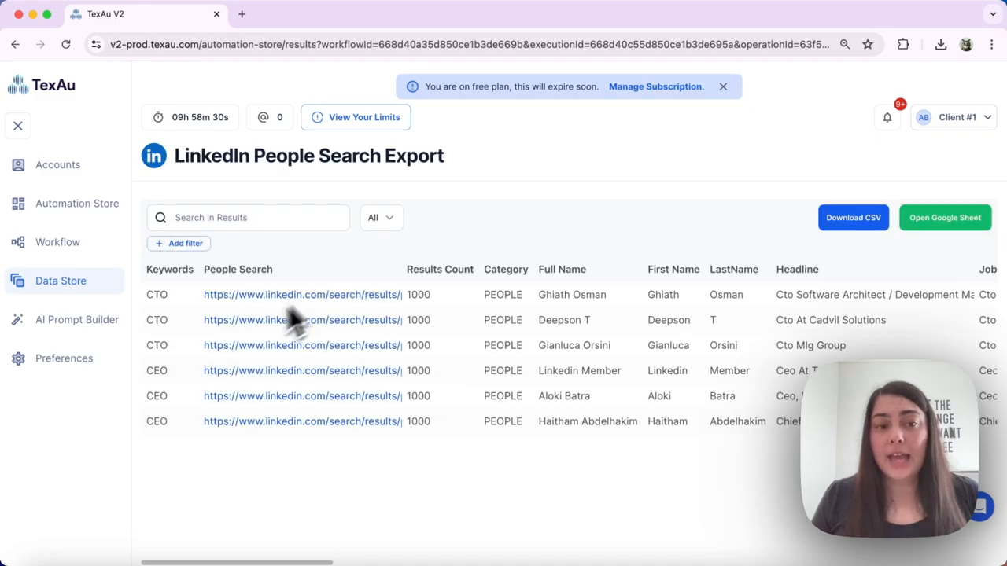
pyautogui.moveTo(217, 383)
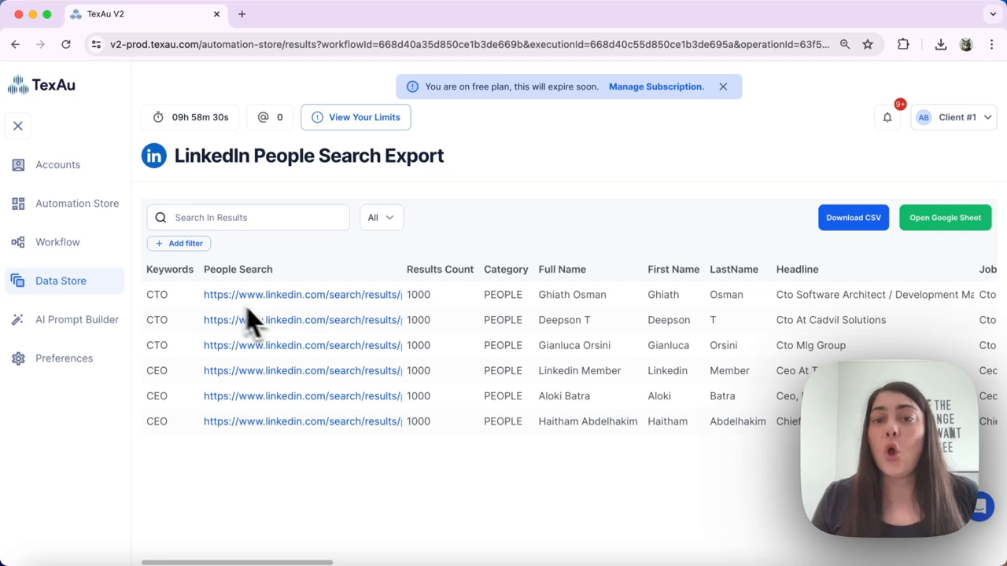
pyautogui.moveTo(338, 433)
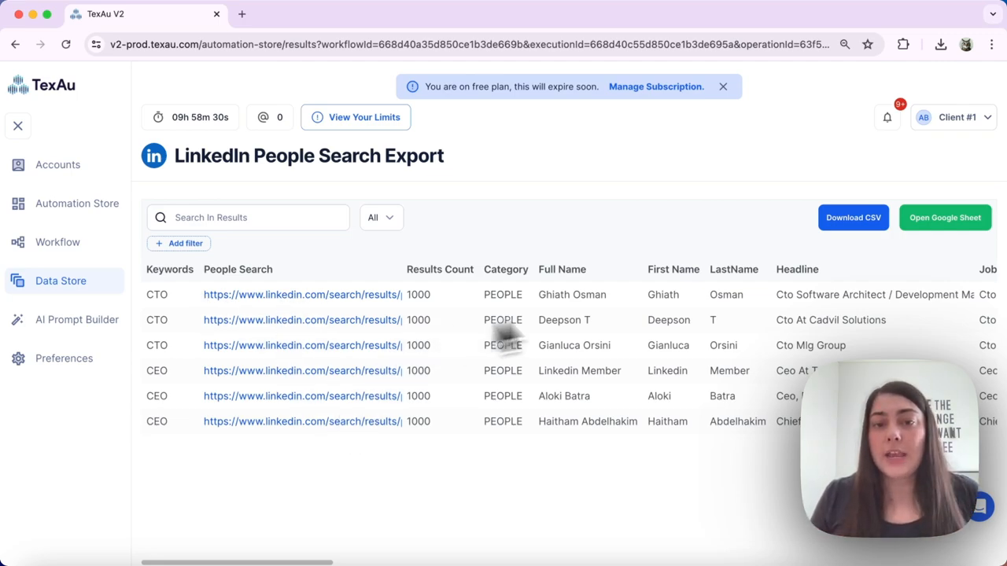
pyautogui.moveTo(852, 217)
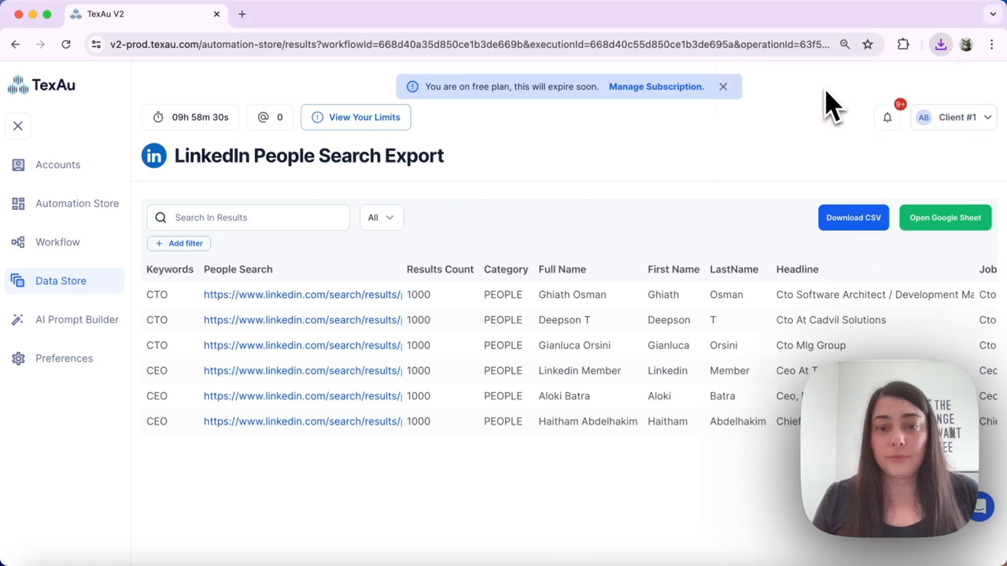
pyautogui.moveTo(637, 359)
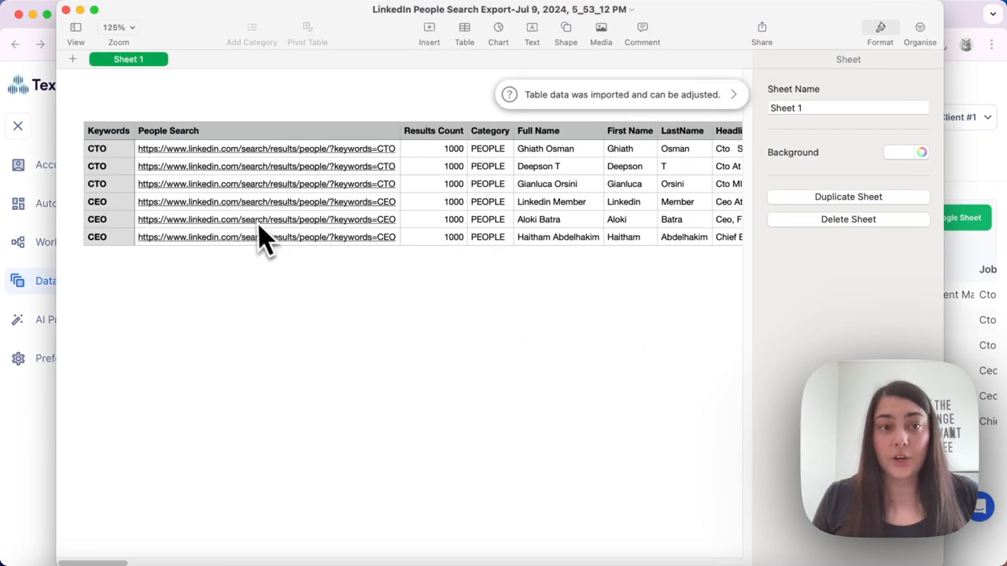
pyautogui.moveTo(124, 183)
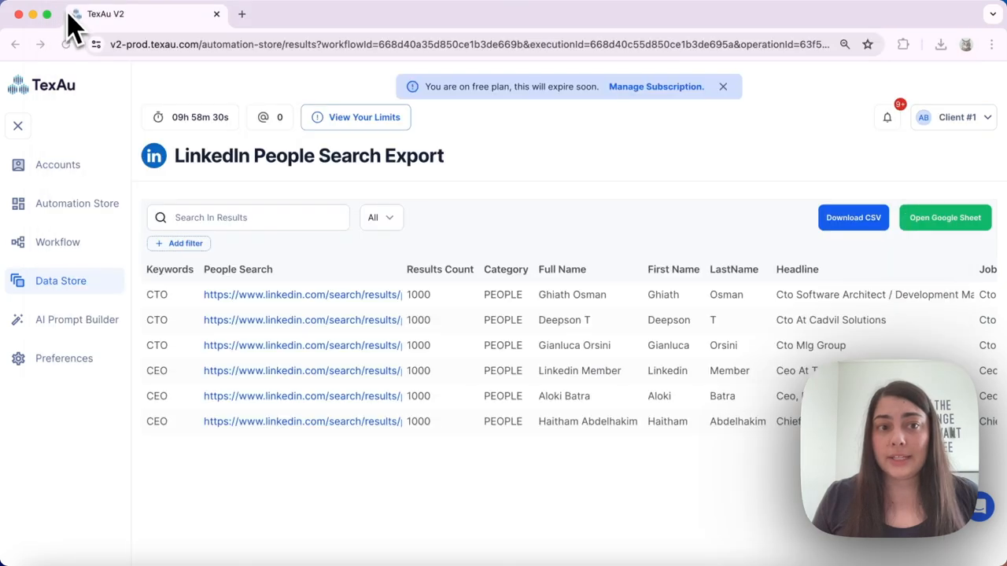
pyautogui.moveTo(589, 120)
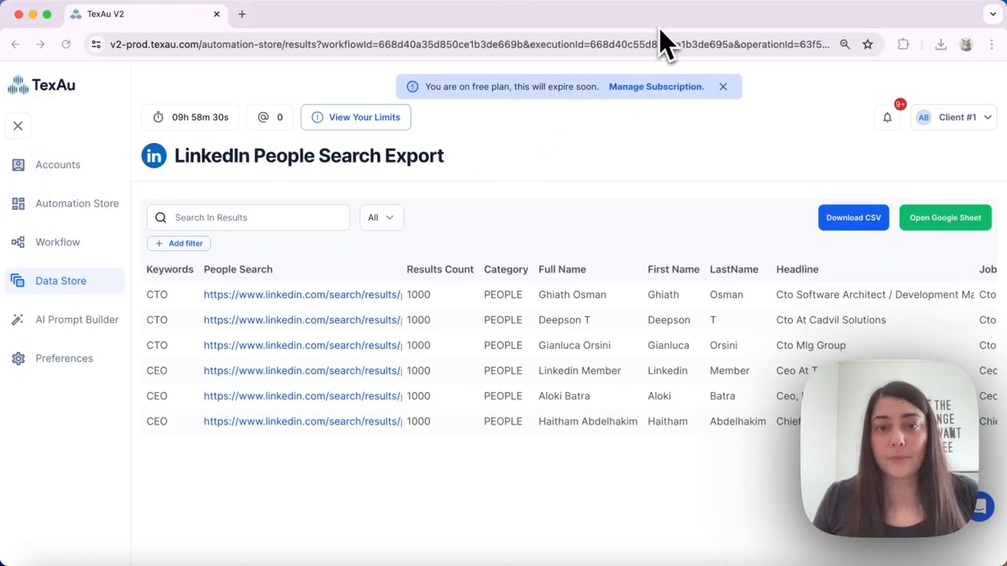
pyautogui.moveTo(505, 170)
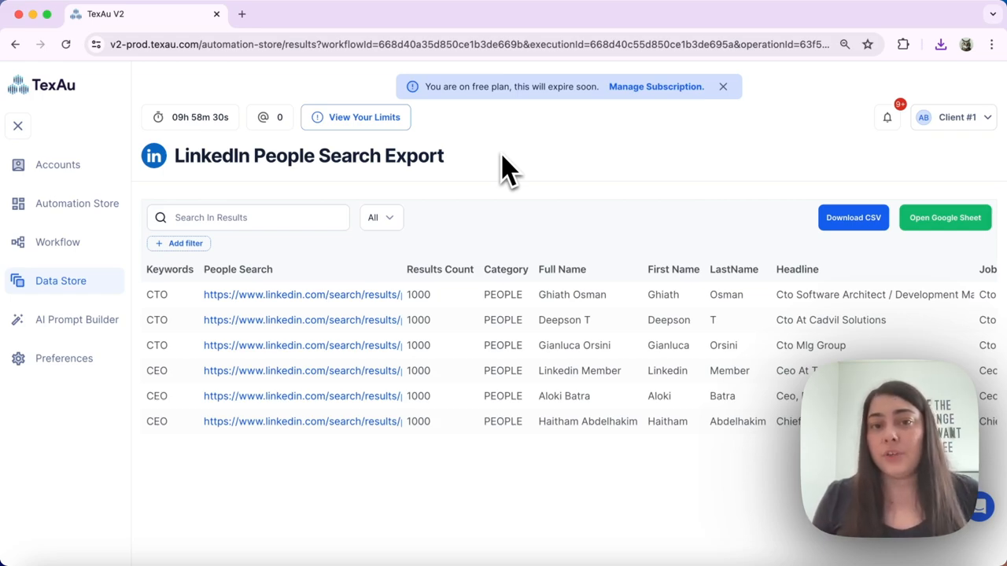
pyautogui.moveTo(704, 205)
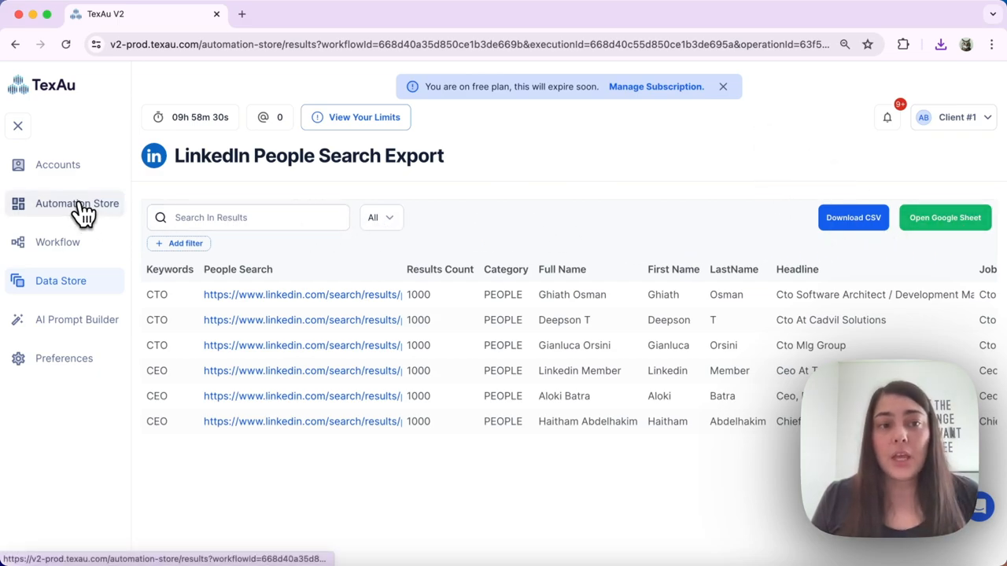
# - Reopen LinkedIn People Search Export with 'CTO' and extract limit 3, then go to Output Mode for Split
pyautogui.click(75, 205)
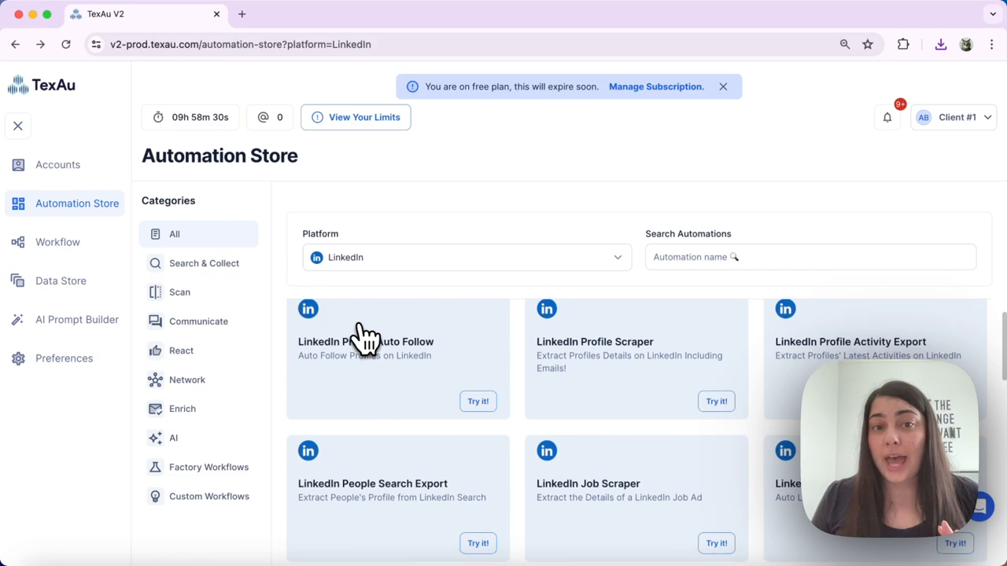
pyautogui.click(478, 542)
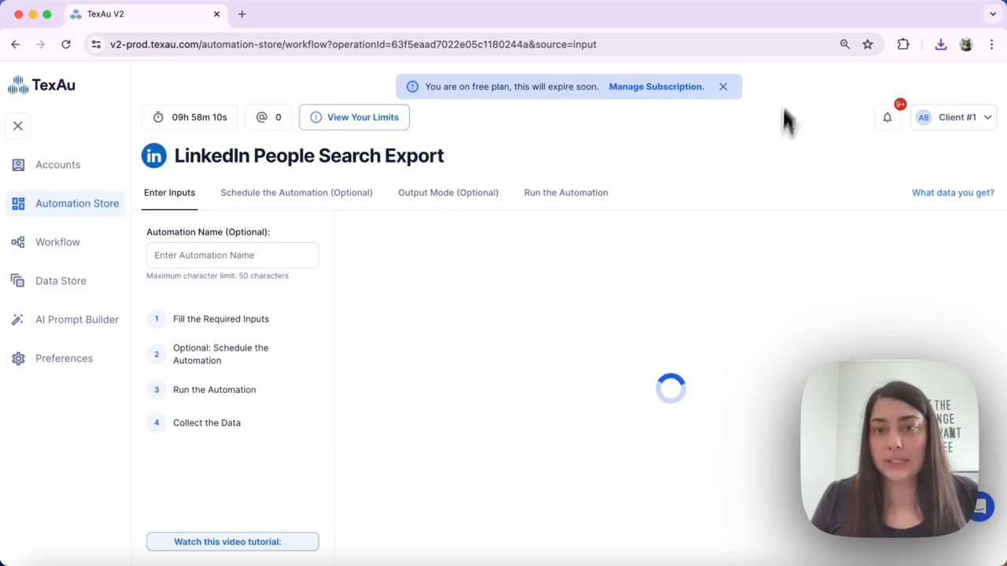
pyautogui.write('CTO')
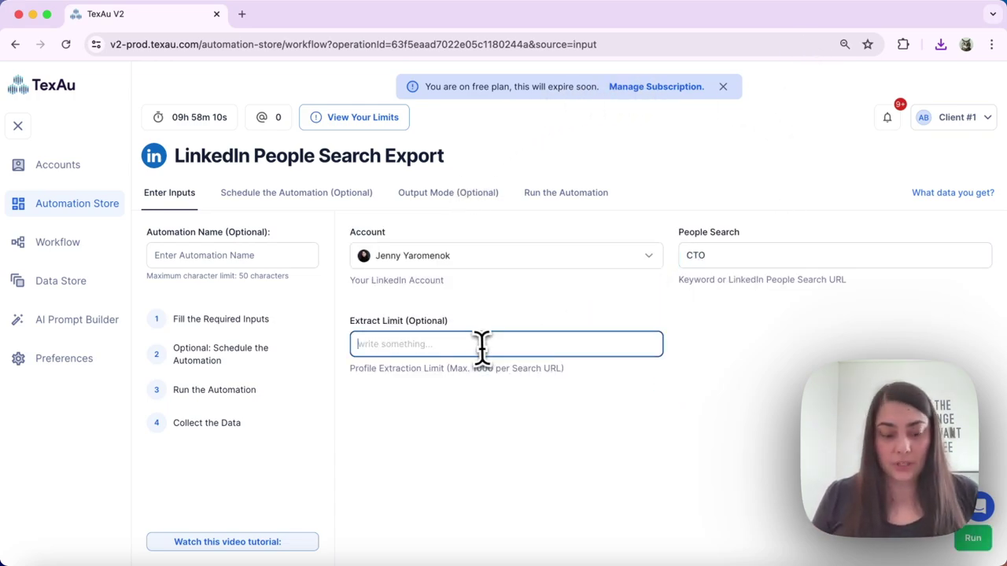
pyautogui.write('3')
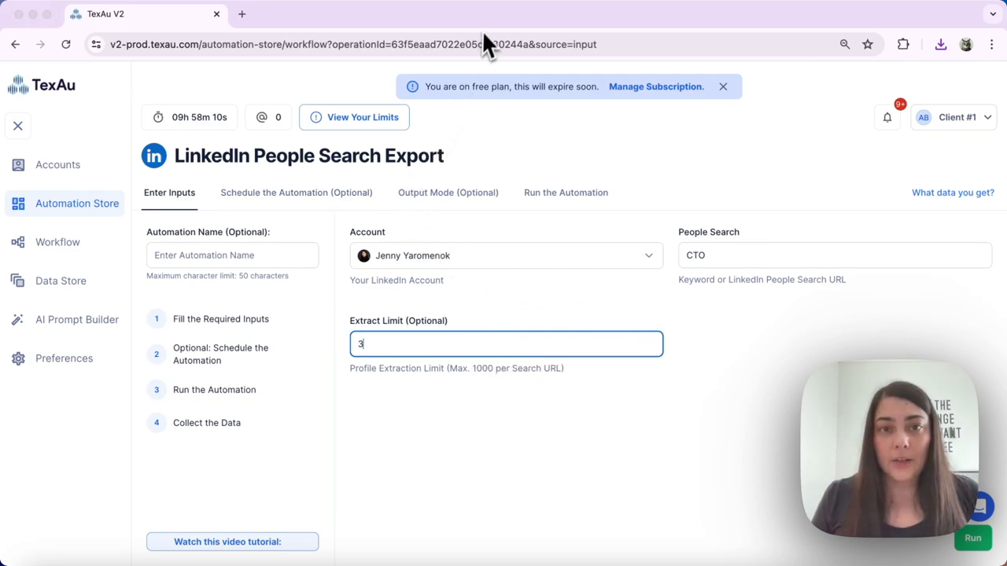
pyautogui.click(446, 192)
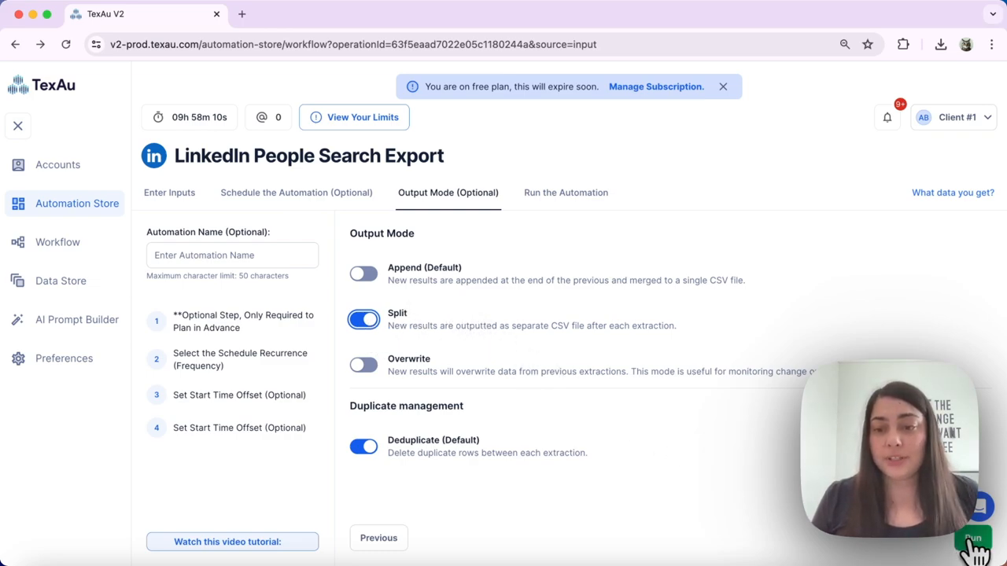
# - Run the CTO export, then change the People Search keyword to 'CEO'
pyautogui.click(967, 539)
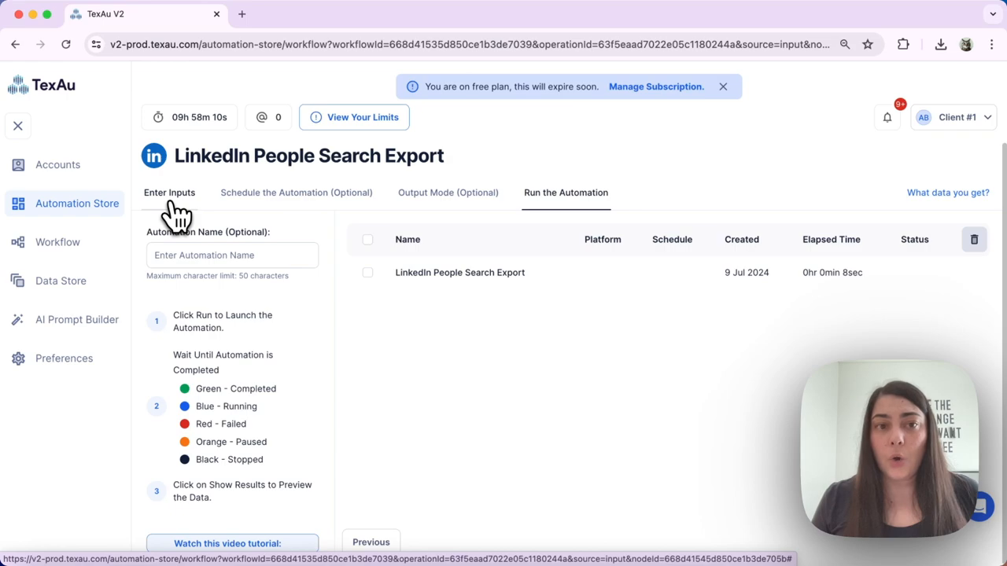
pyautogui.click(170, 191)
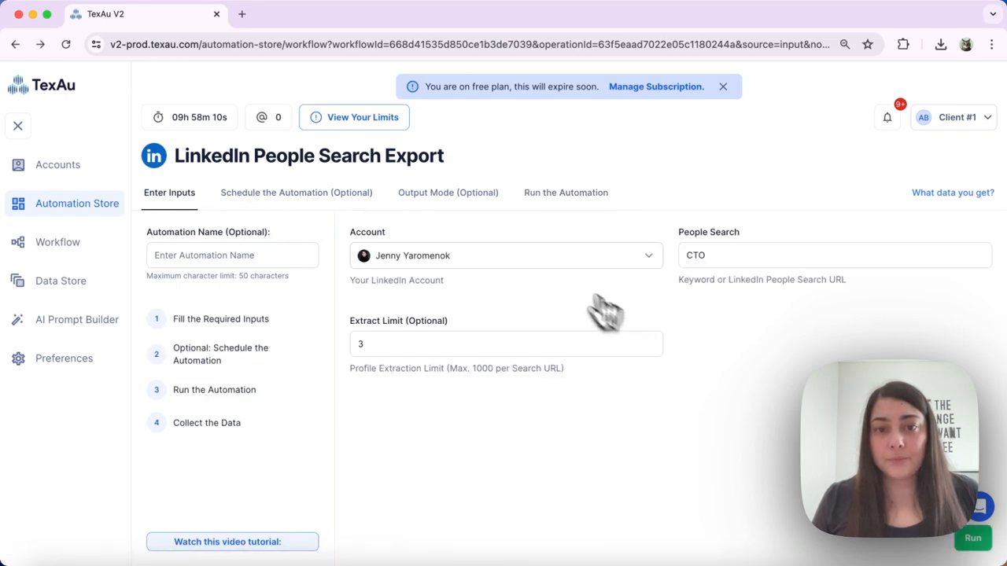
pyautogui.click(834, 254)
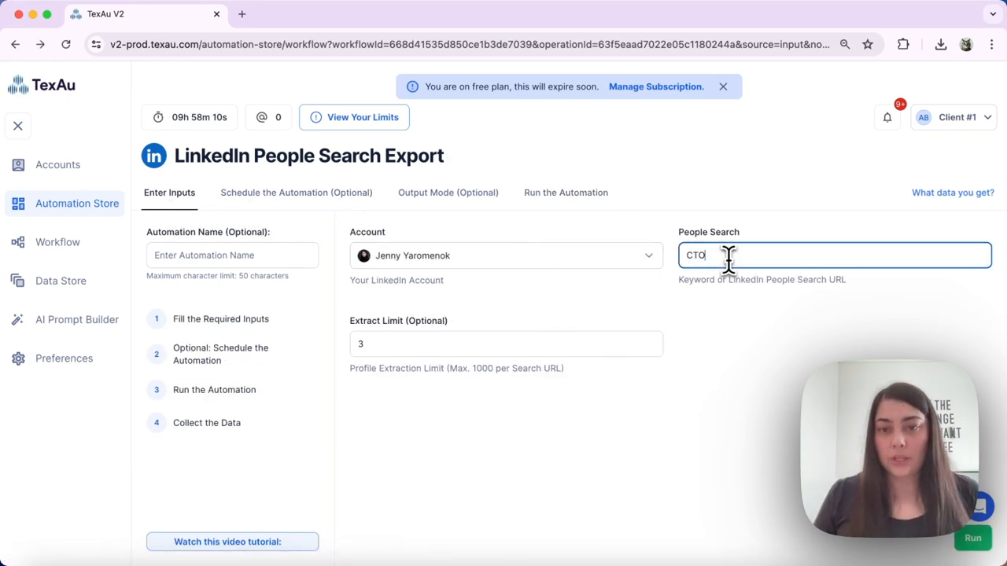
pyautogui.write('CEO')
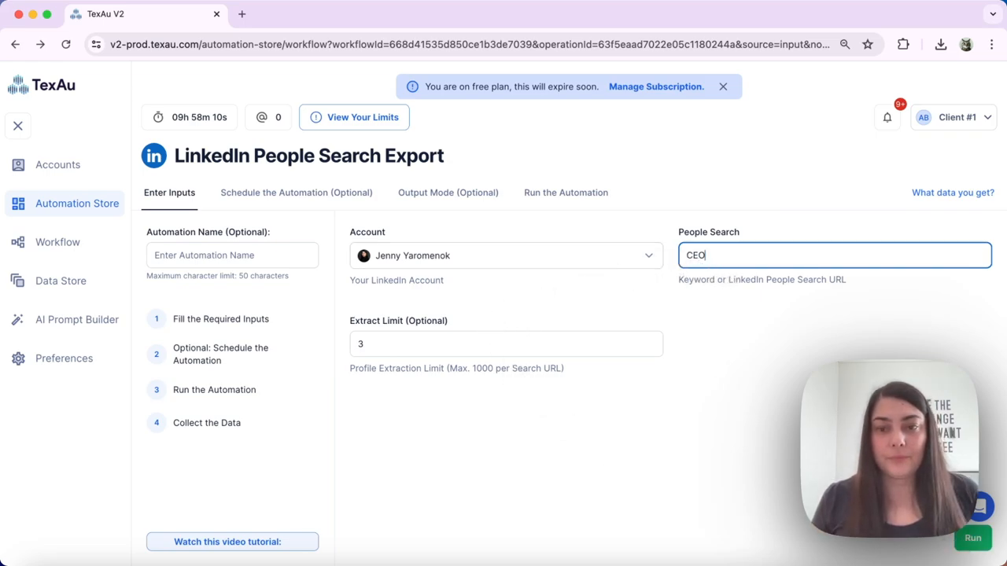
# - Run the CEO export with Split output mode kept on
pyautogui.click(566, 192)
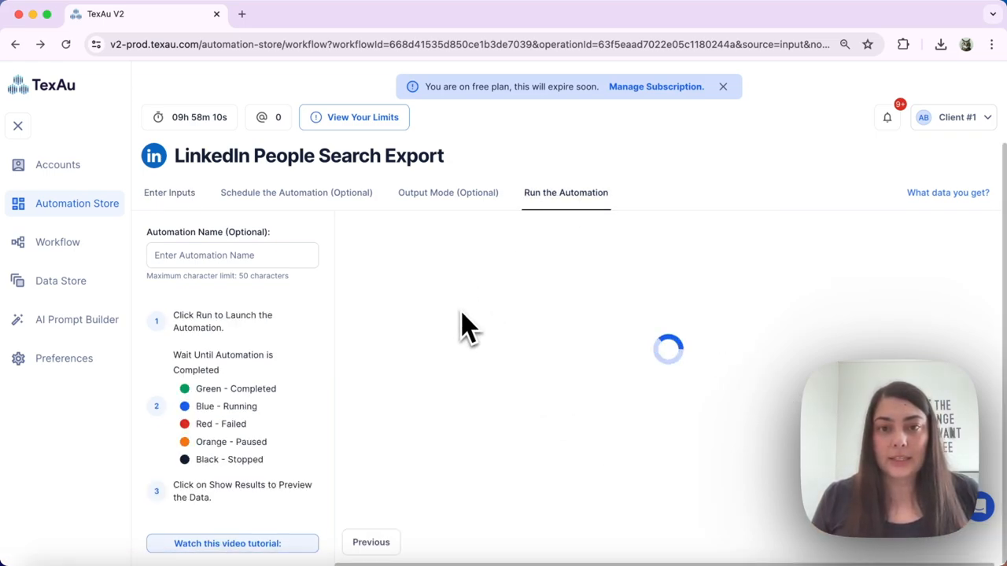
pyautogui.click(446, 191)
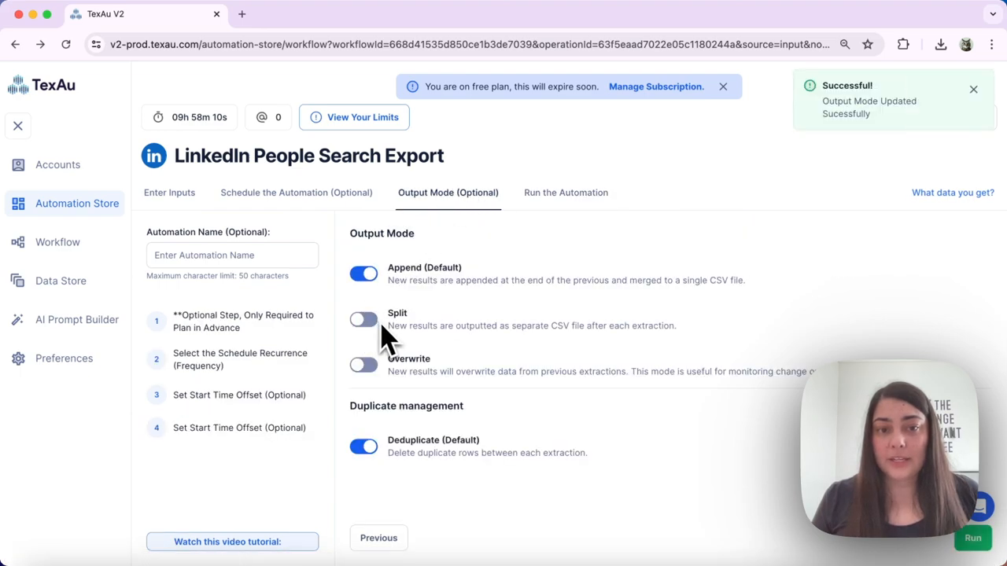
pyautogui.click(566, 192)
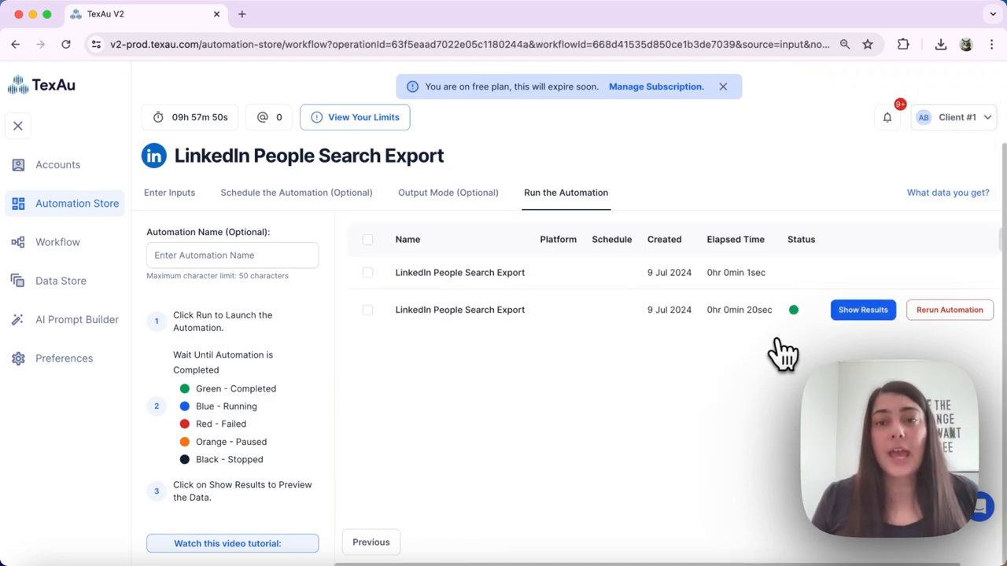
pyautogui.moveTo(836, 317)
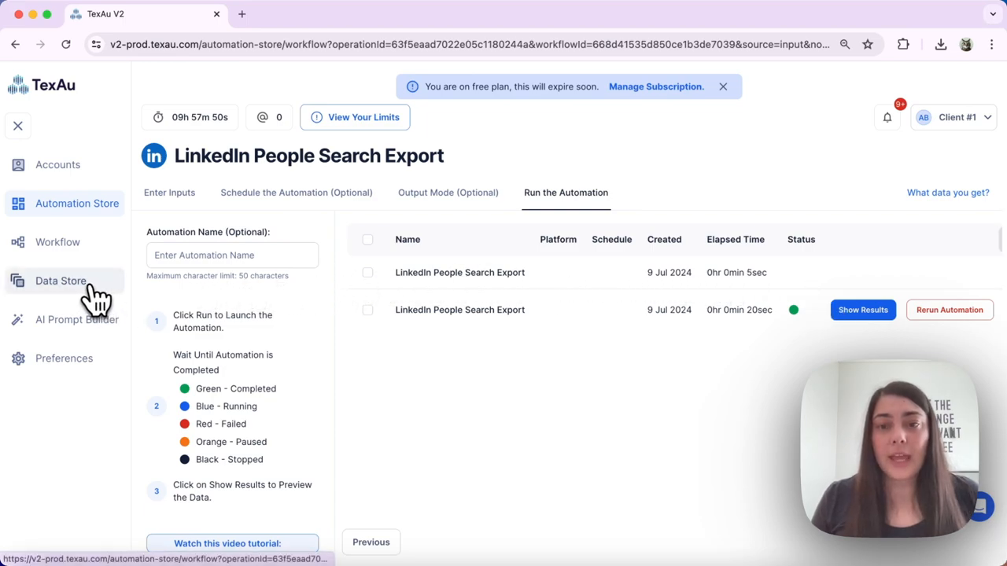
# - Wait in Data Store for the newest run to show Completed and view its data
pyautogui.click(60, 280)
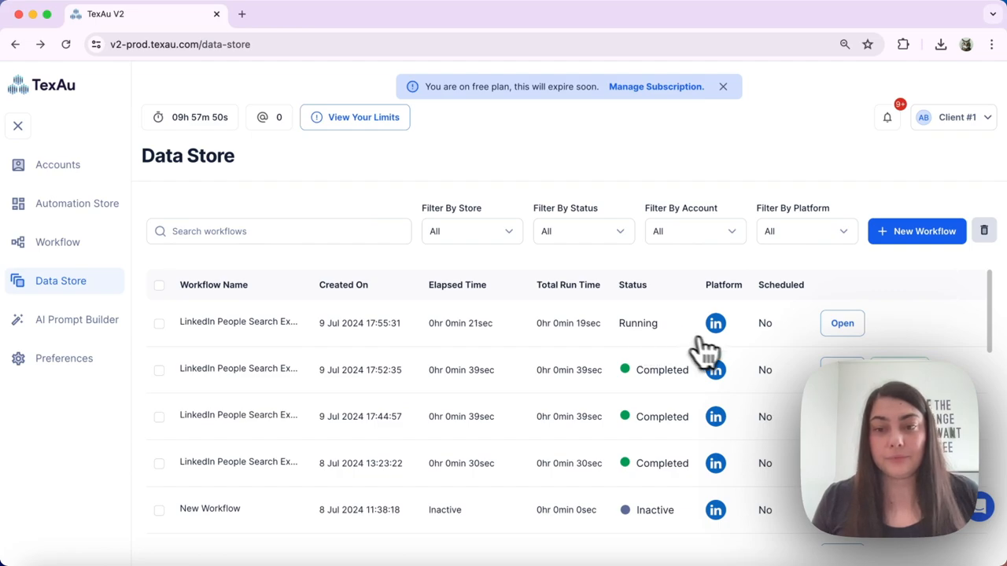
pyautogui.moveTo(920, 339)
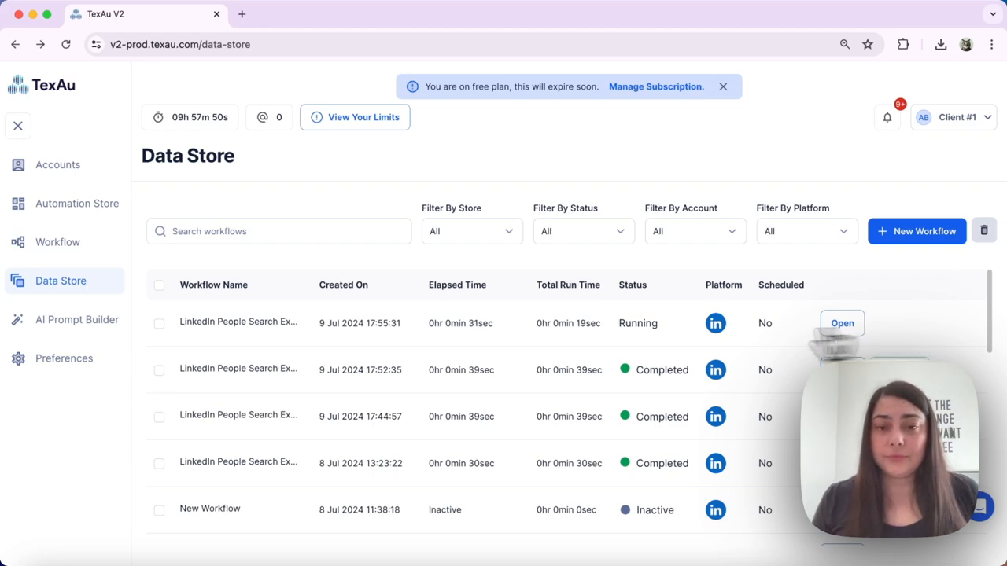
pyautogui.moveTo(637, 338)
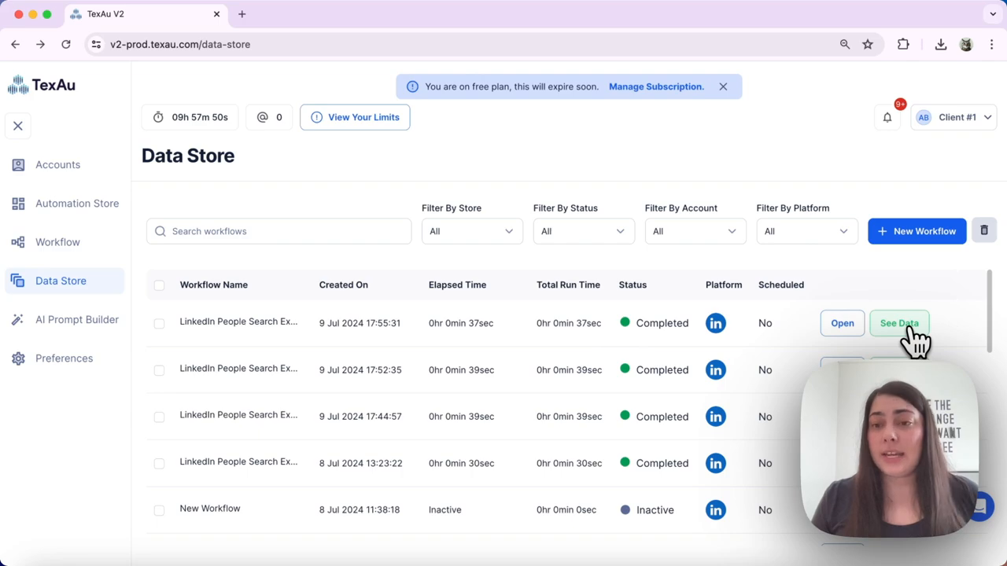
pyautogui.click(900, 324)
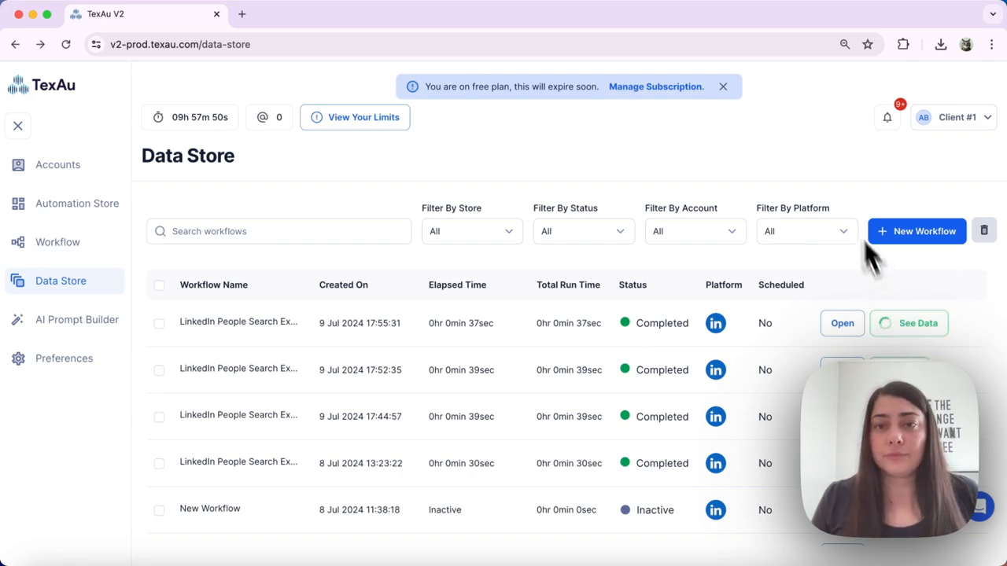
# - Switch the Result dropdown to Result 1 (CTO profiles), then back to Result 2 (CEO profiles)
pyautogui.click(909, 324)
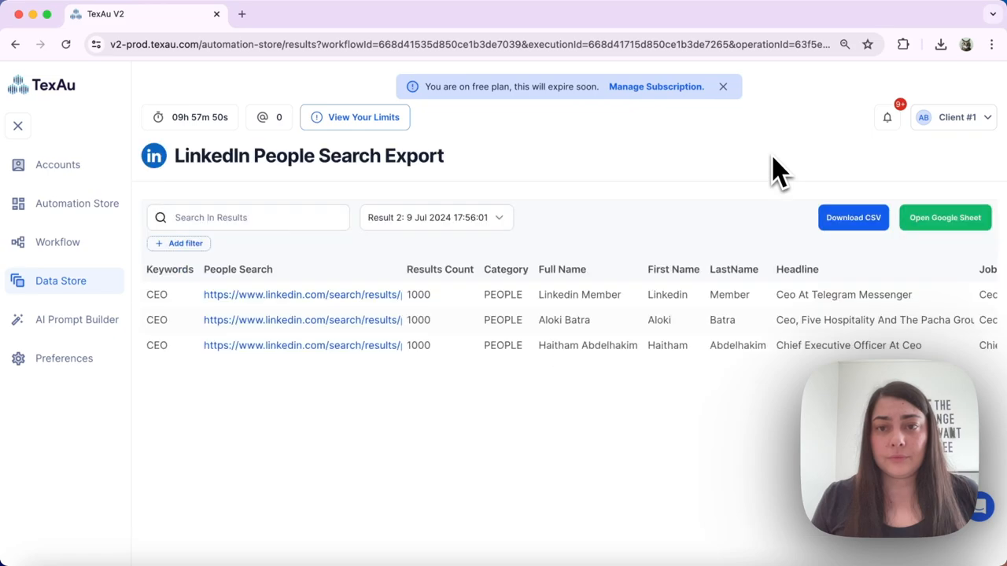
pyautogui.moveTo(380, 271)
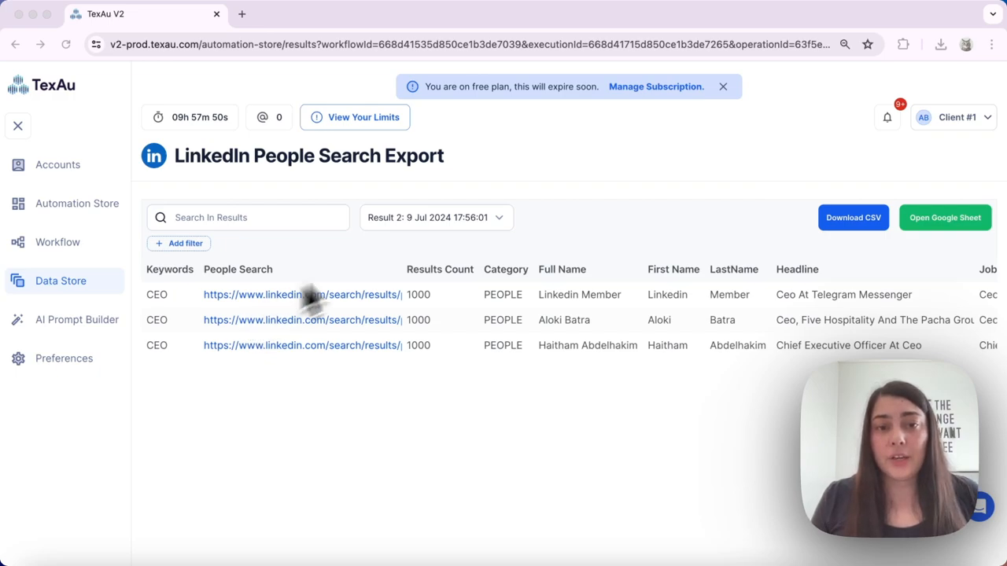
pyautogui.moveTo(412, 236)
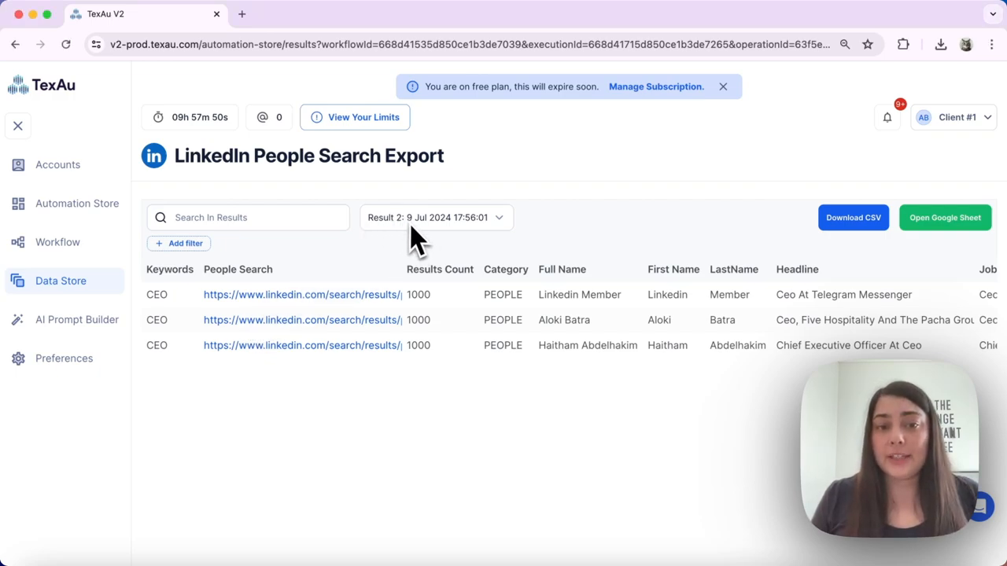
pyautogui.click(436, 217)
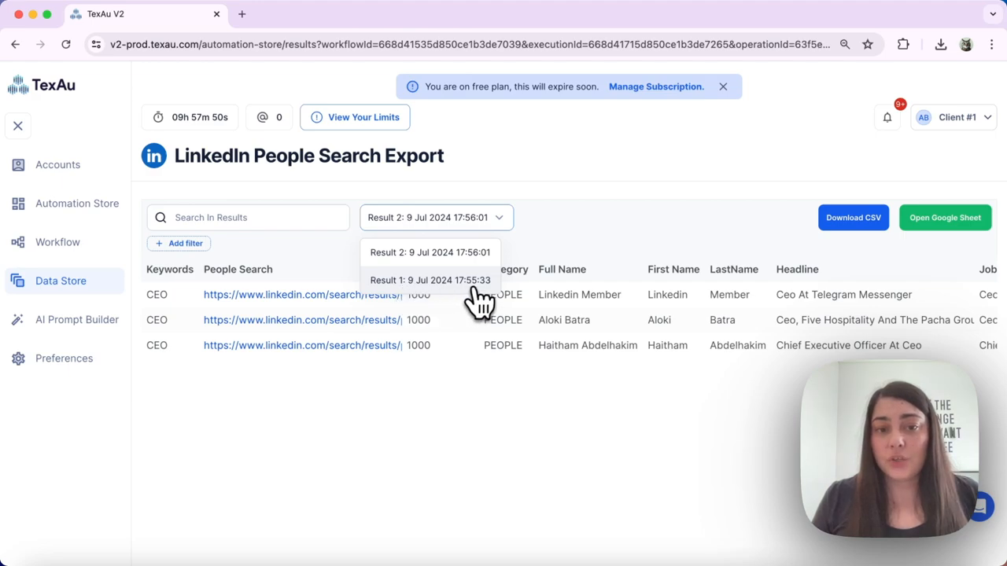
pyautogui.click(431, 280)
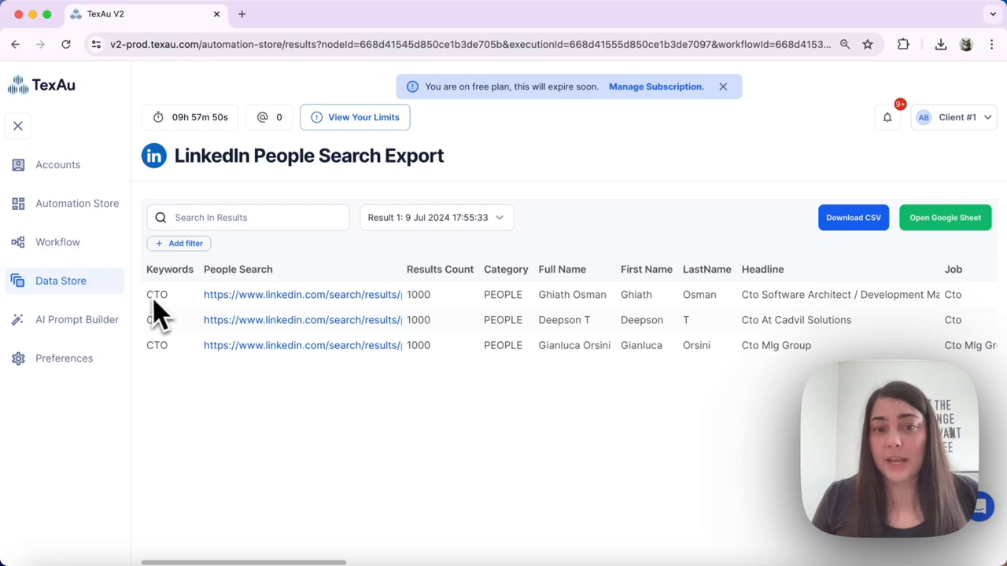
pyautogui.click(436, 217)
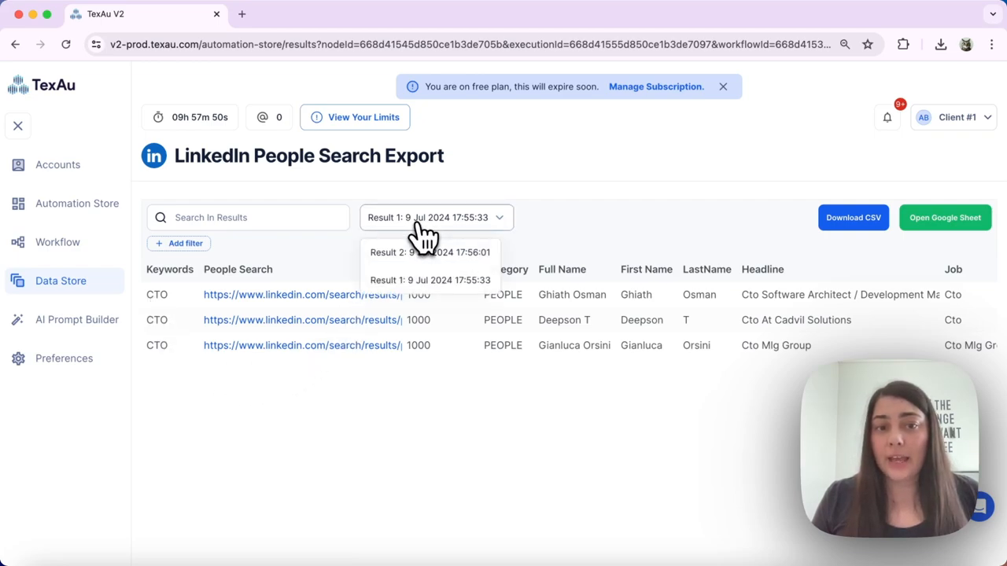
pyautogui.click(431, 251)
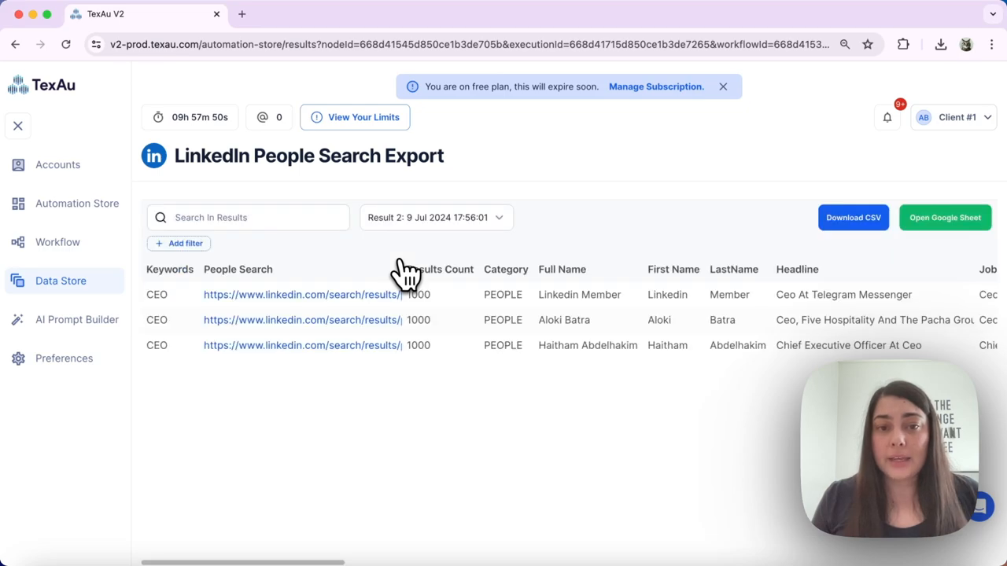
pyautogui.moveTo(315, 286)
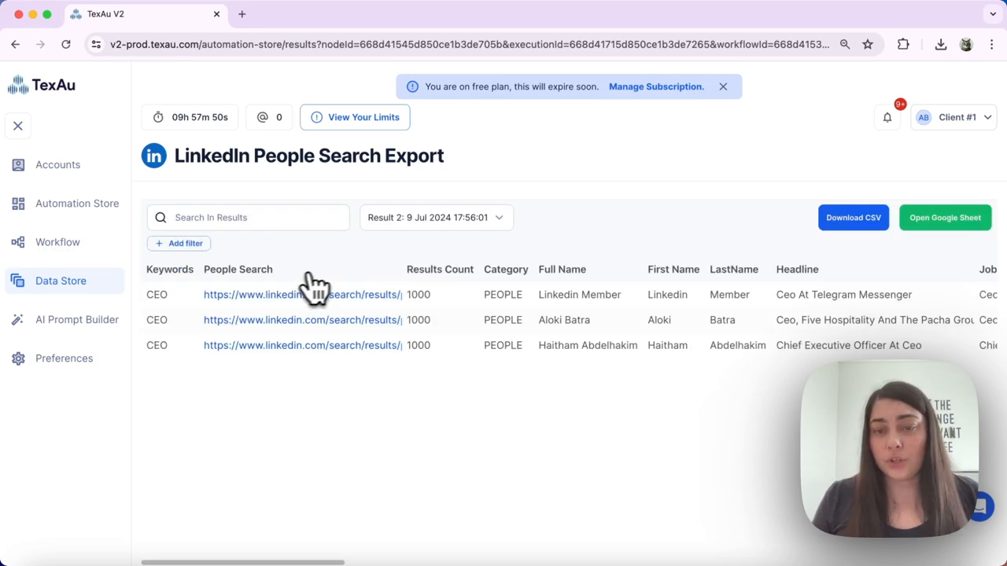
pyautogui.moveTo(690, 24)
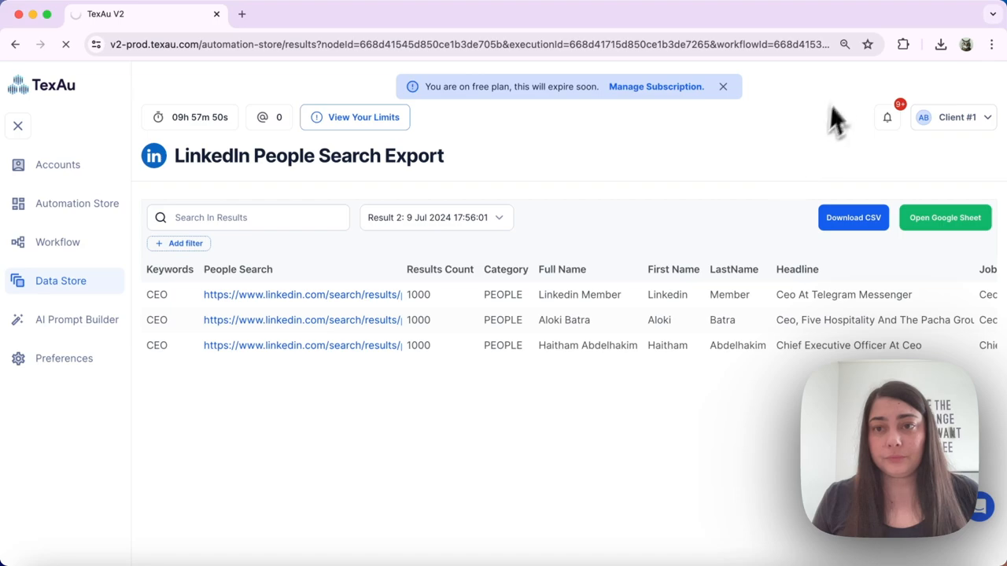
# - Download the CEO result as CSV, review its three rows in Numbers, then close Numbers
pyautogui.click(942, 44)
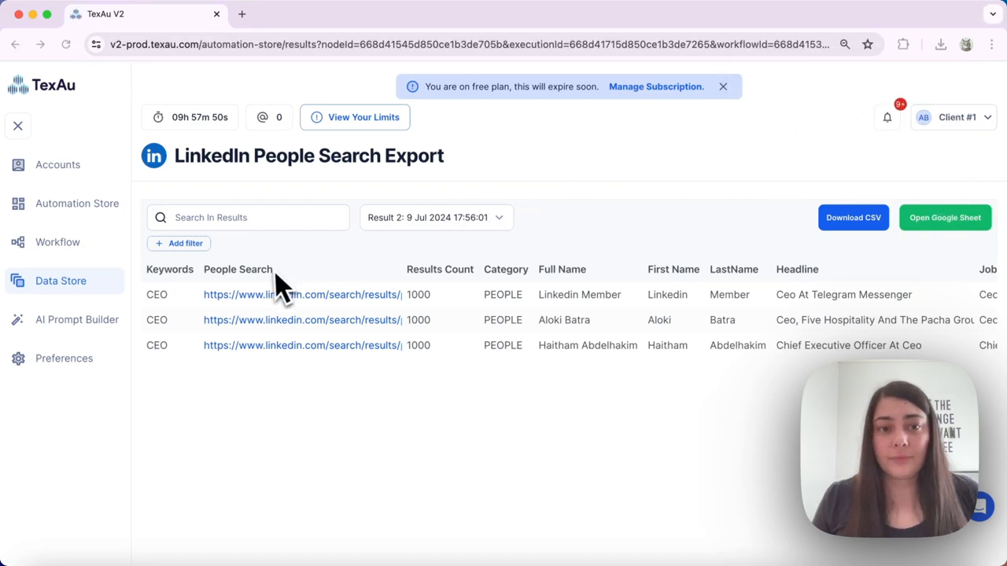
pyautogui.click(944, 217)
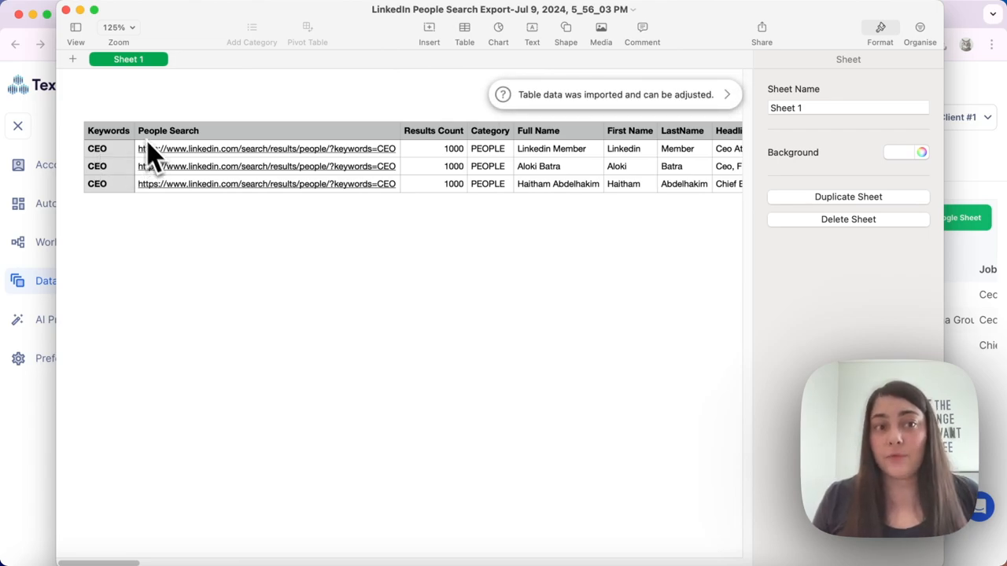
pyautogui.moveTo(66, 22)
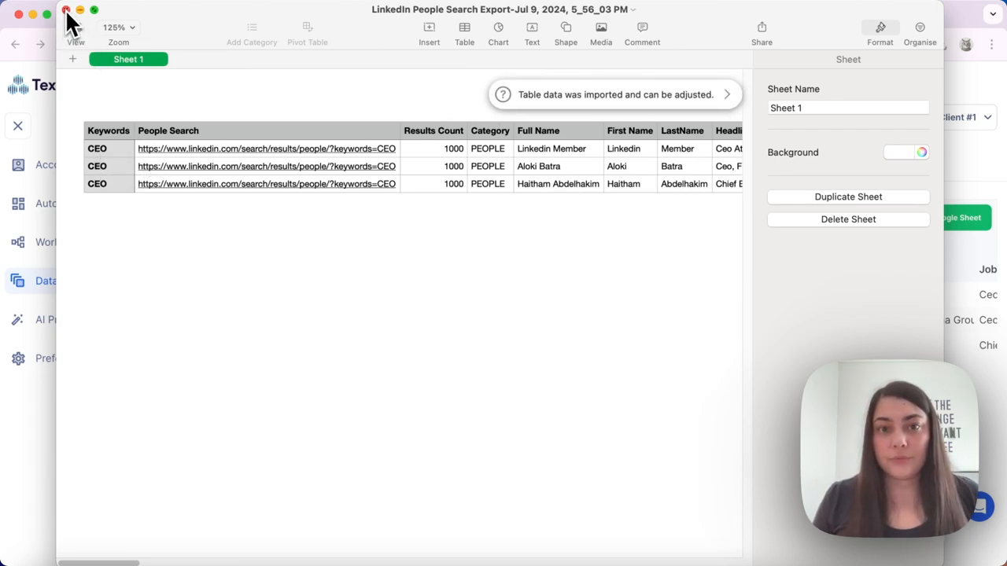
pyautogui.click(66, 18)
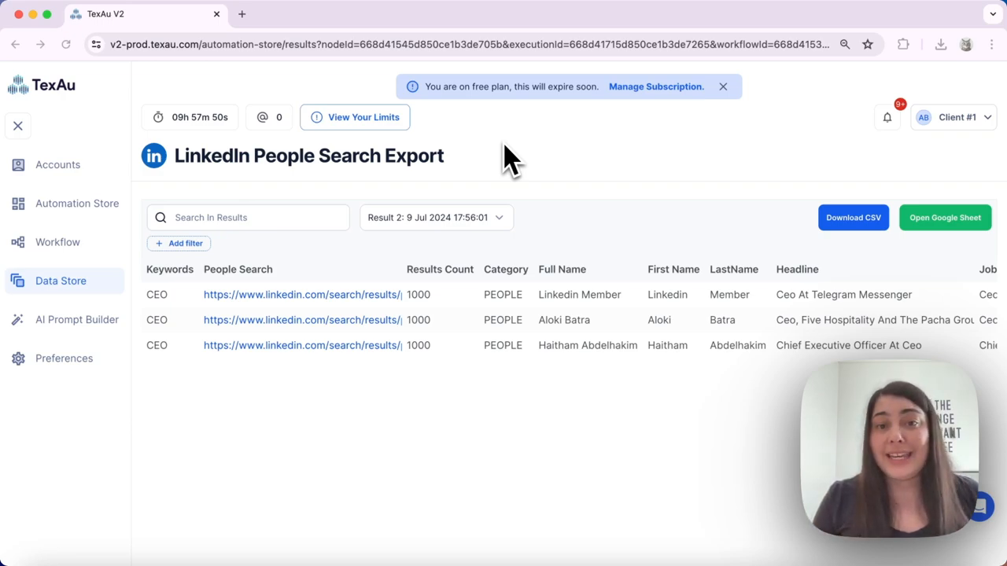
pyautogui.moveTo(488, 157)
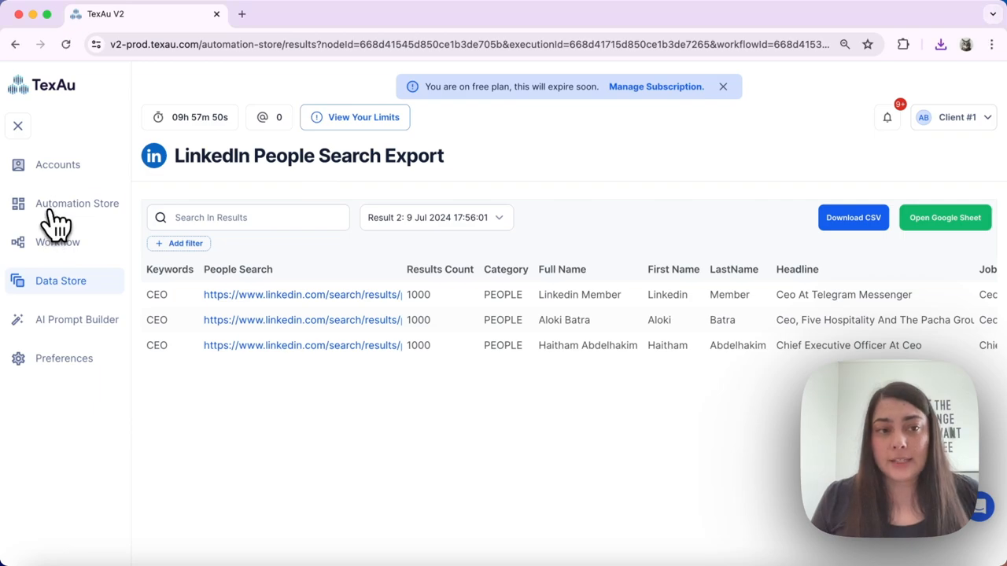
# - Reopen the export with single input, 'CEO' and extract limit 3
pyautogui.click(76, 202)
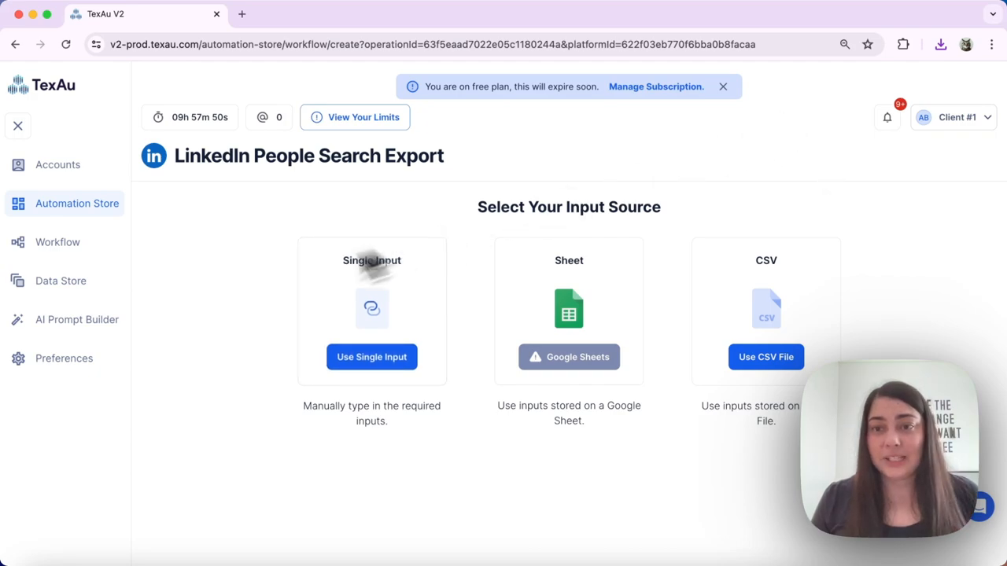
pyautogui.click(371, 358)
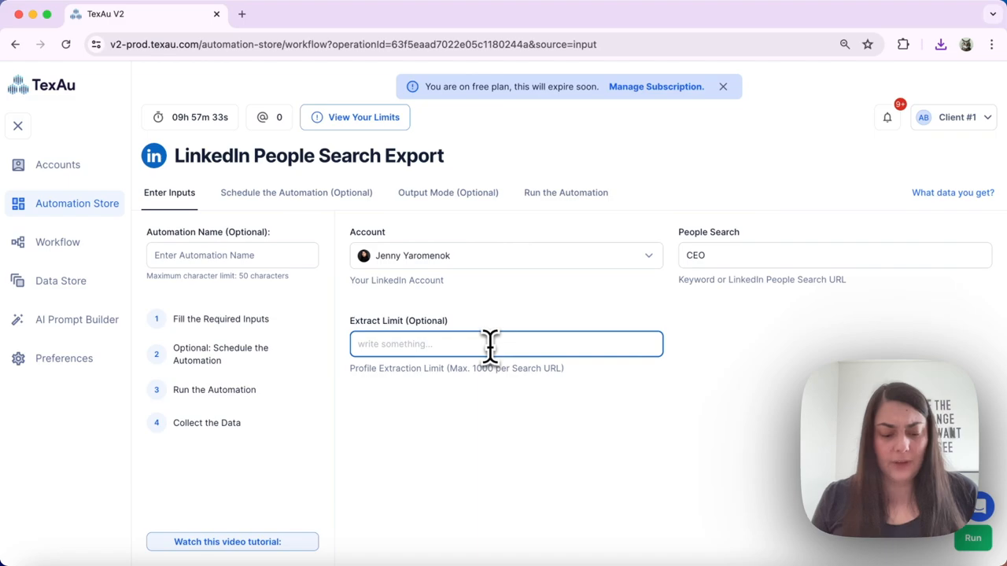
pyautogui.write('3')
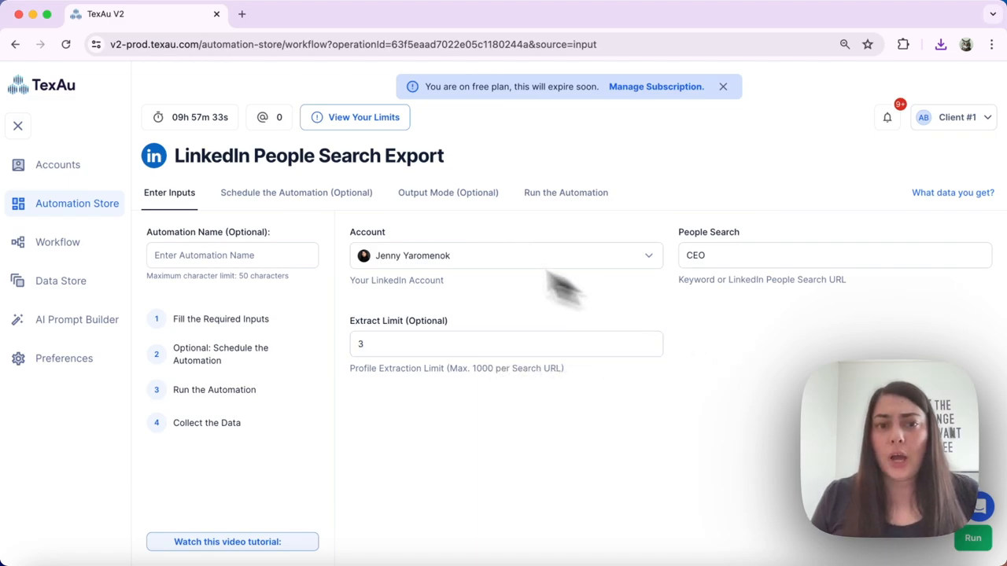
pyautogui.moveTo(422, 166)
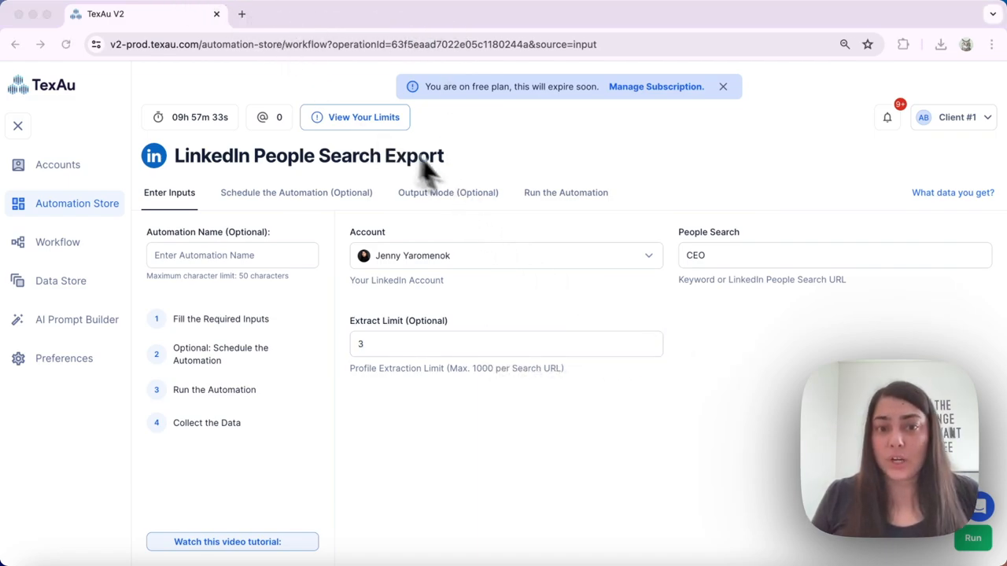
# - Set Output Mode to Overwrite and run the export
pyautogui.click(447, 192)
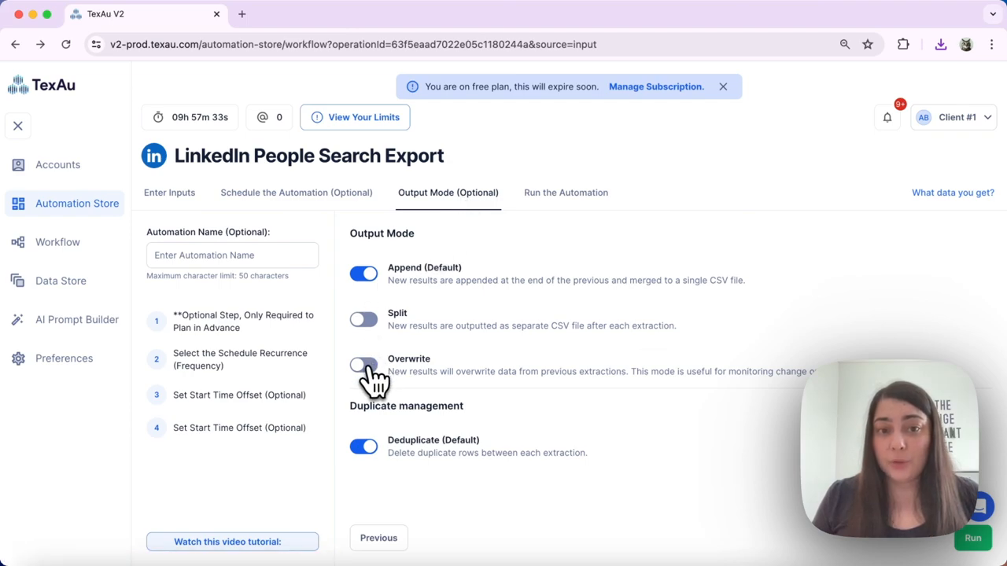
pyautogui.click(361, 365)
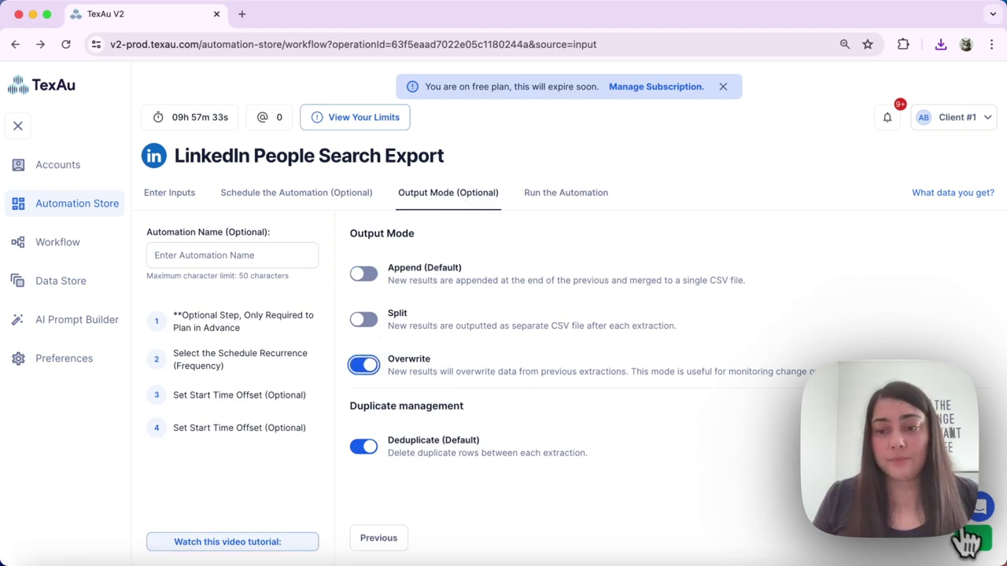
pyautogui.click(566, 192)
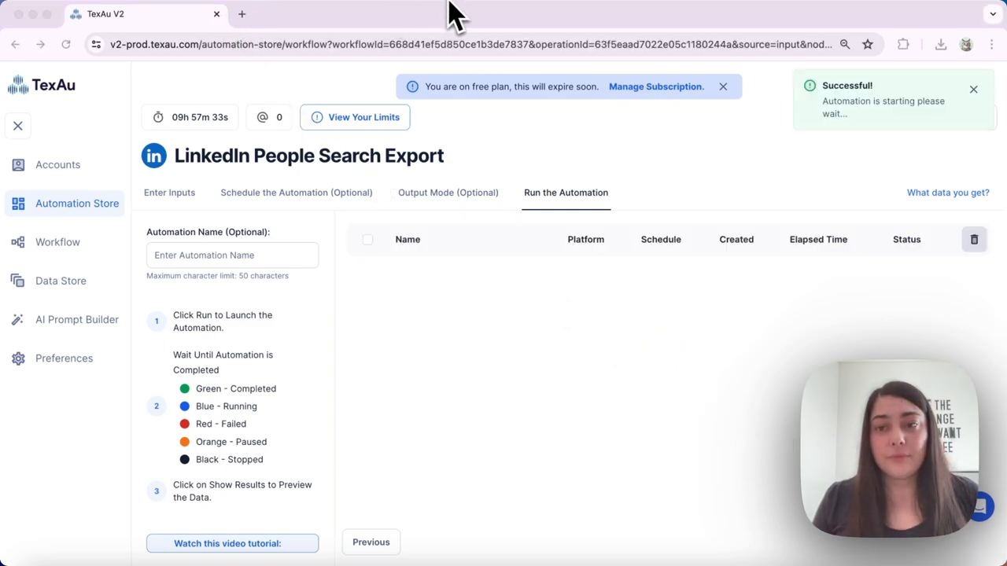
pyautogui.moveTo(557, 291)
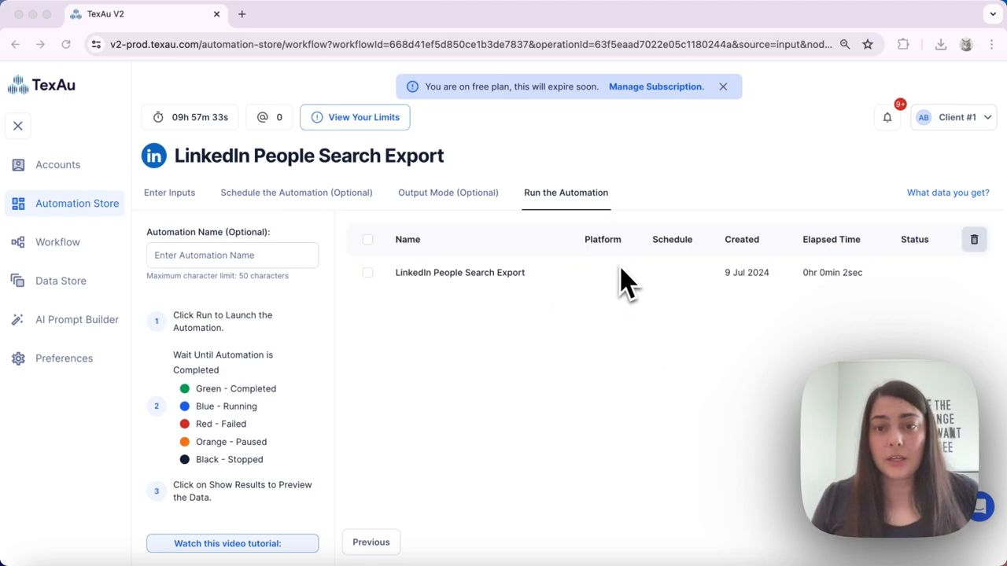
pyautogui.moveTo(186, 220)
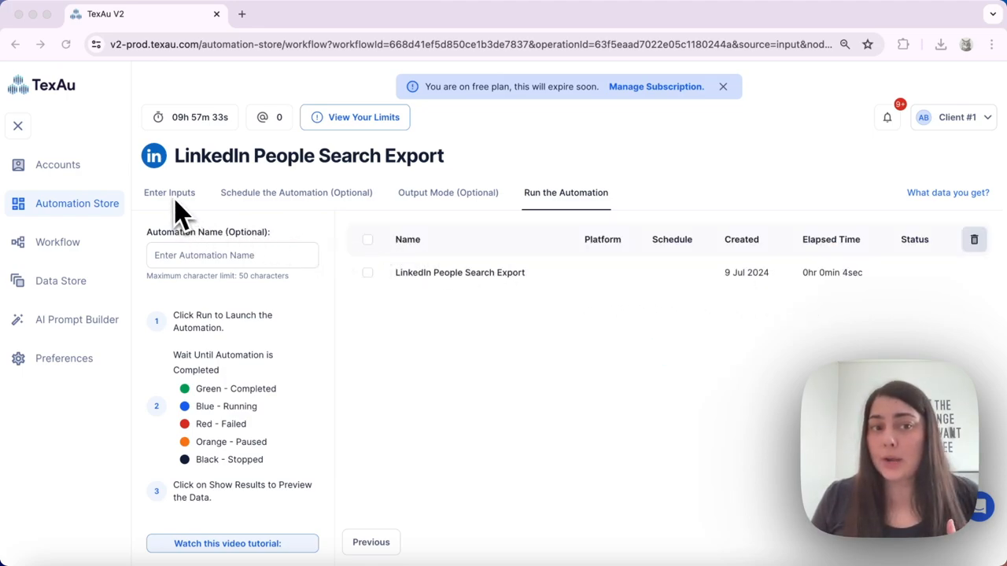
# - Change the People Search keyword to CTO, keep Overwrite output mode, and run the automation
pyautogui.click(170, 192)
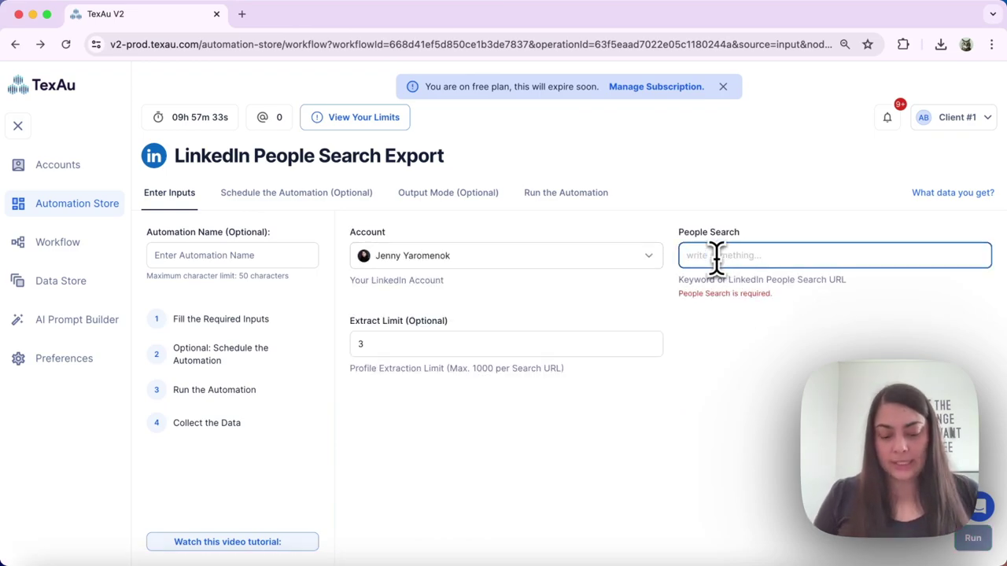
pyautogui.write('CTO')
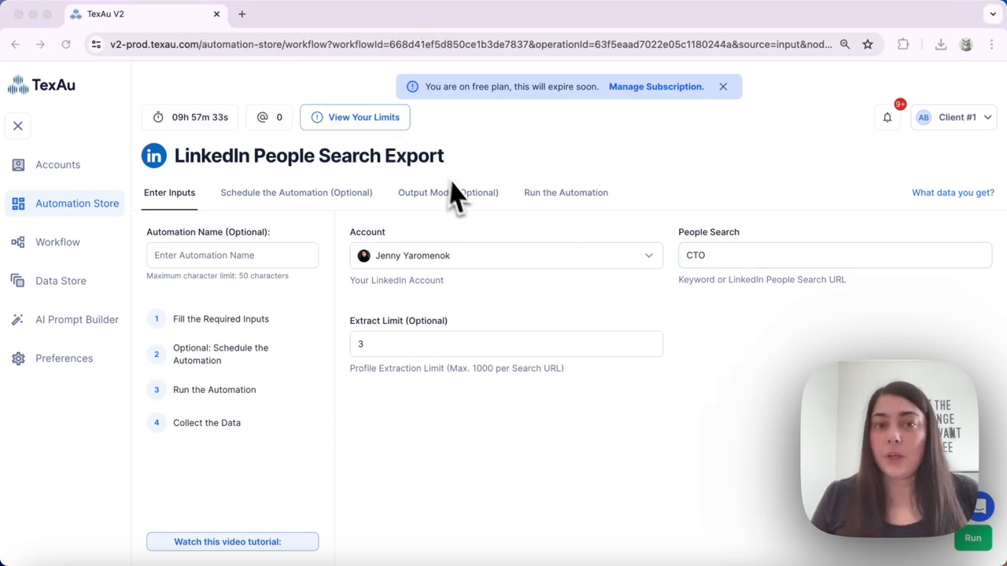
pyautogui.click(447, 192)
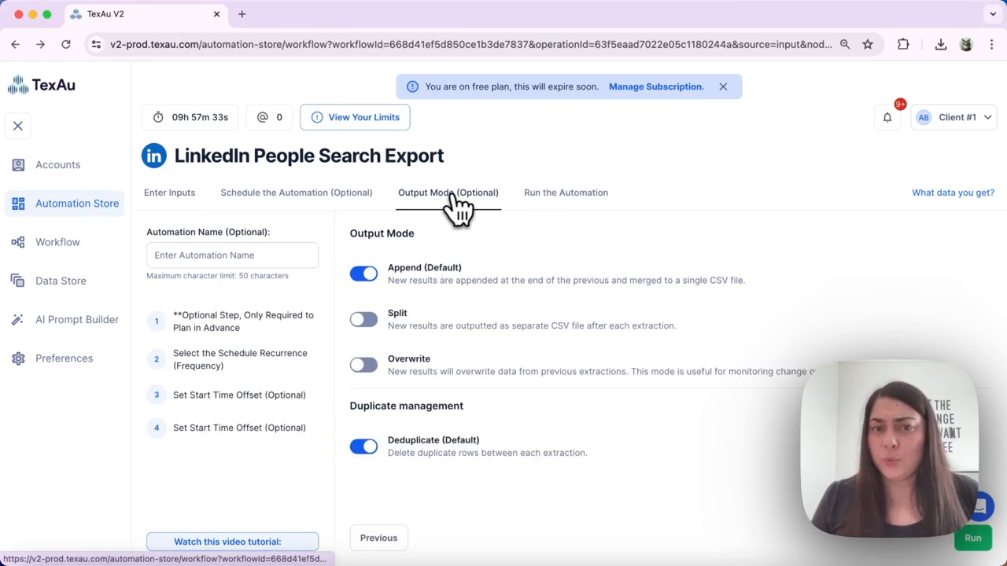
pyautogui.click(362, 361)
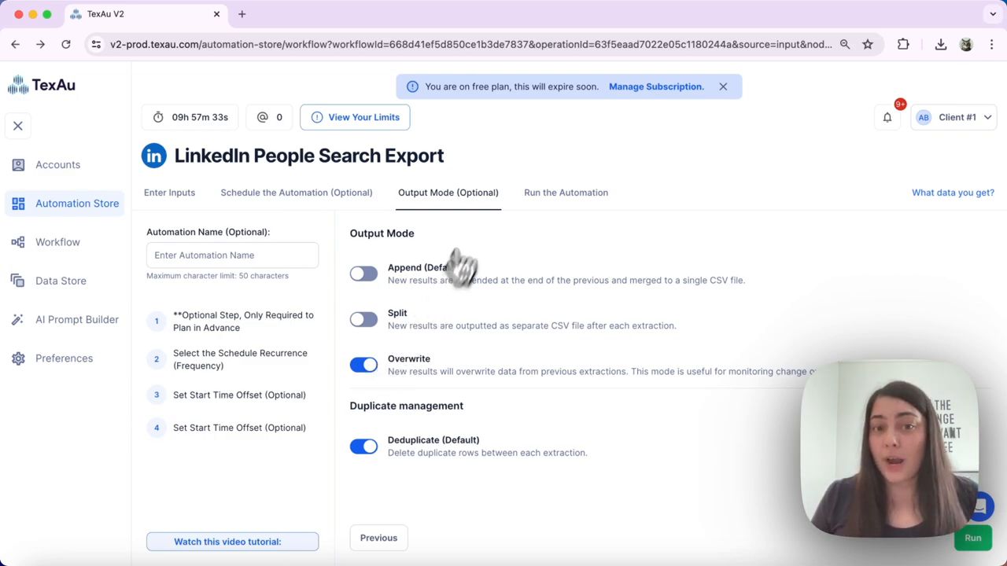
pyautogui.moveTo(453, 271)
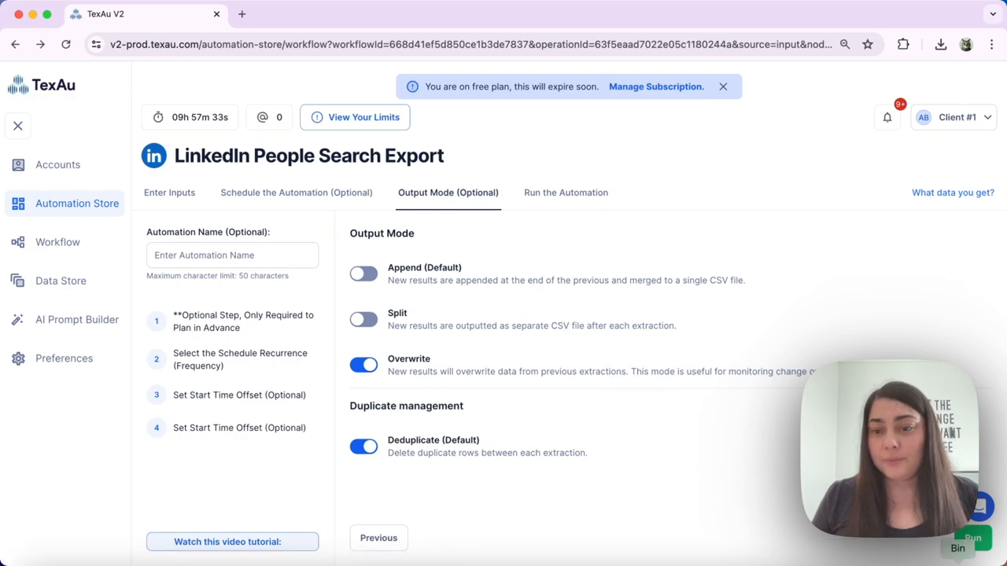
pyautogui.click(565, 192)
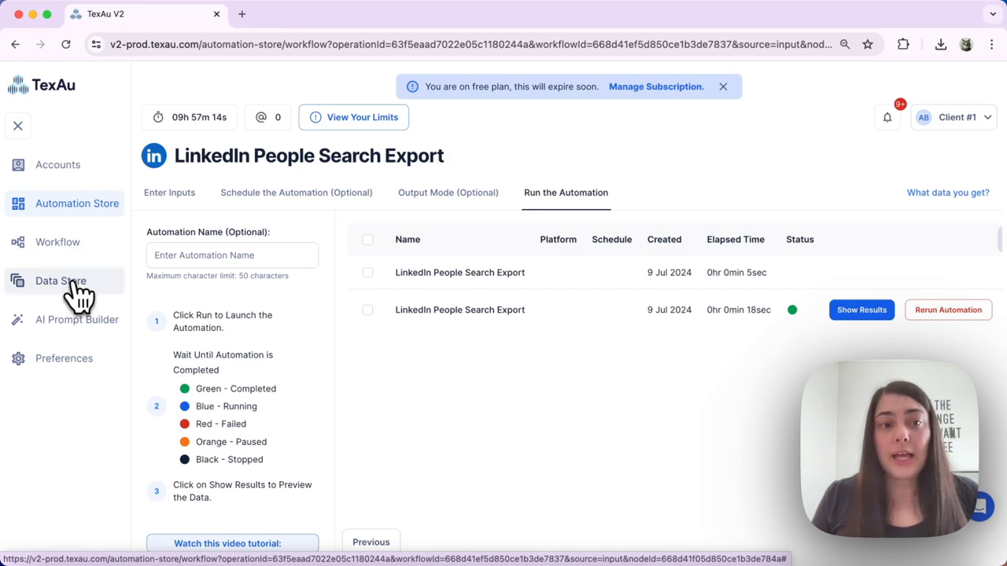
# - Go to Data Store and choose See Data on the newest completed export run
pyautogui.click(59, 280)
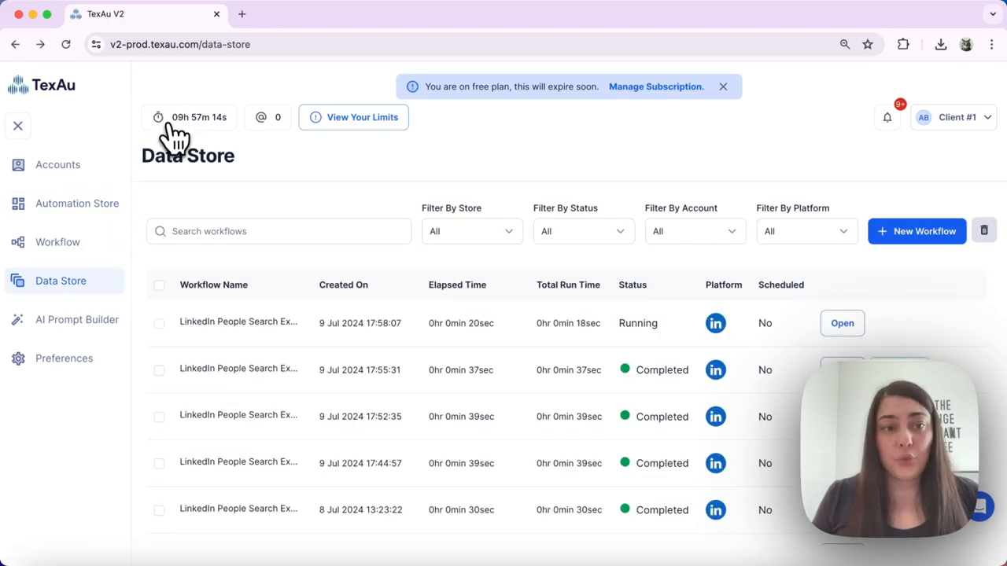
pyautogui.moveTo(252, 232)
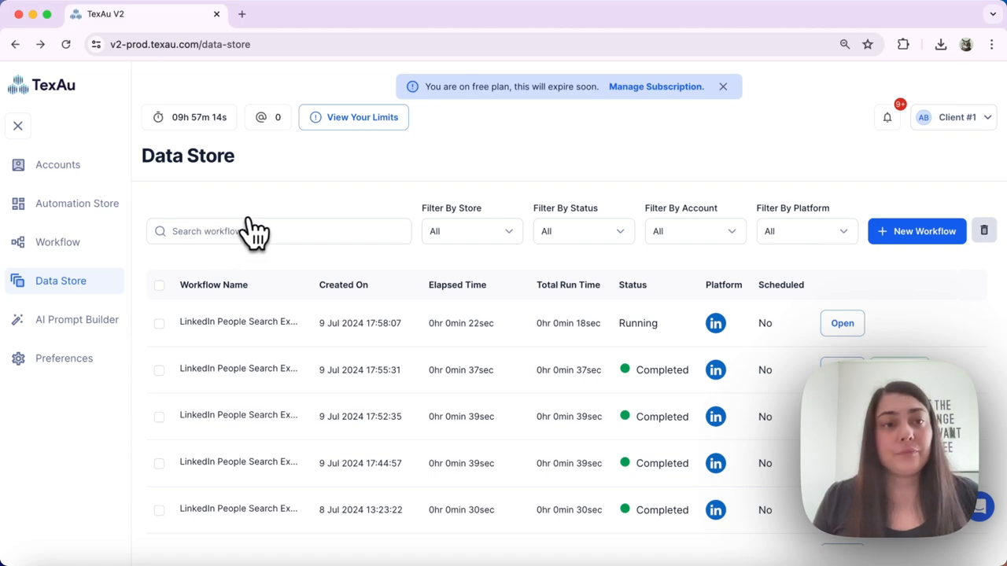
pyautogui.moveTo(905, 343)
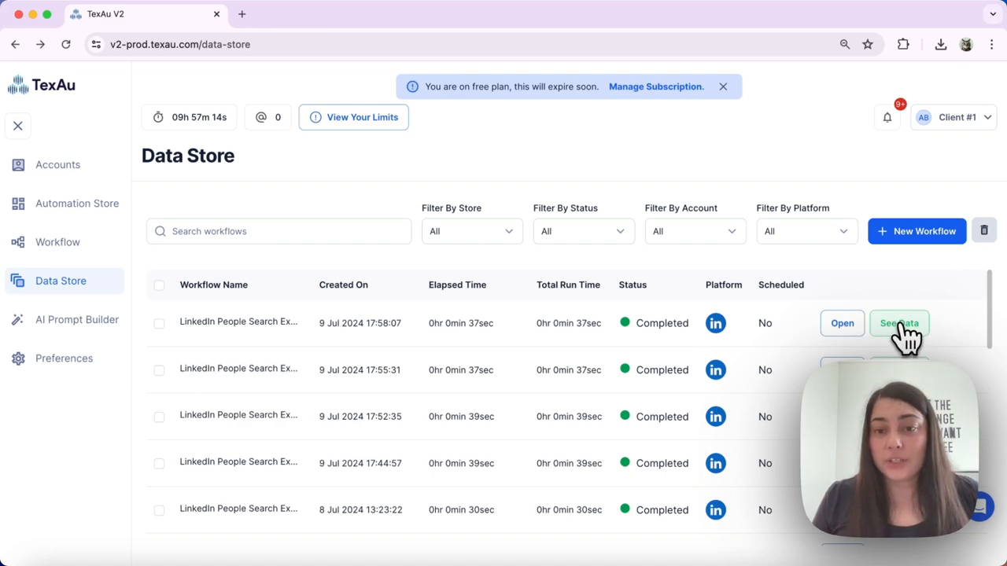
pyautogui.click(900, 324)
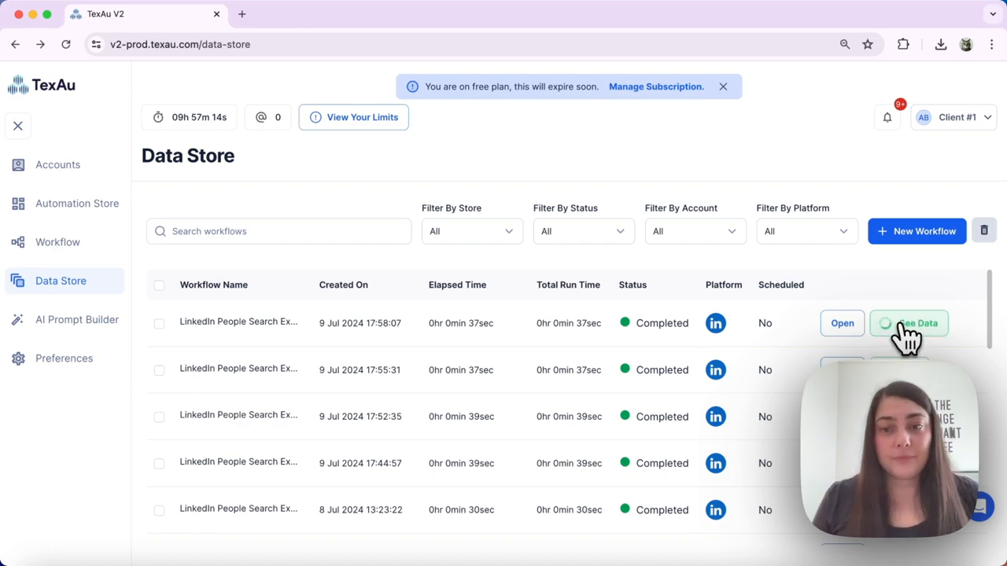
# - Download the three CTO profile results as CSV and check it in the browser downloads
pyautogui.click(909, 324)
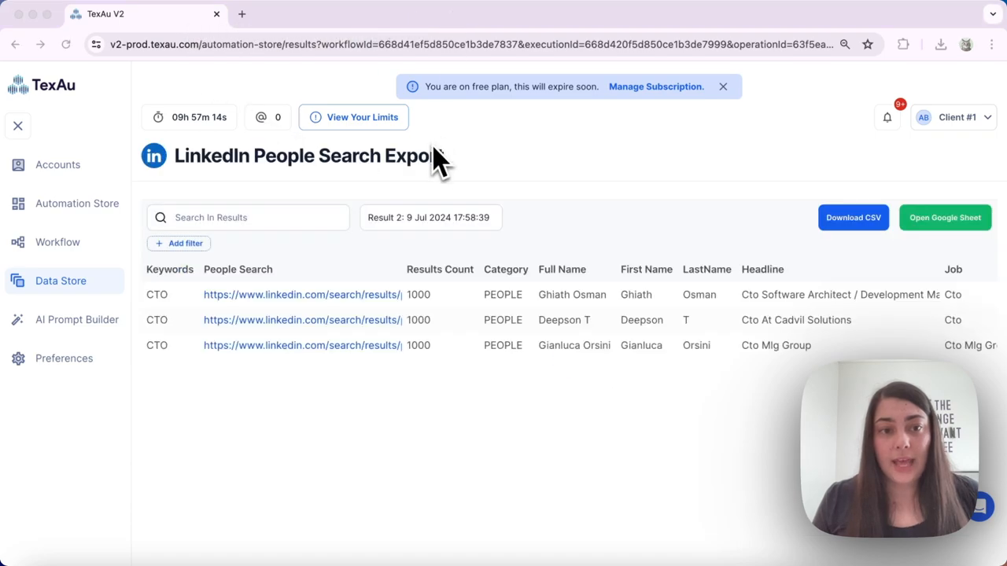
pyautogui.moveTo(118, 12)
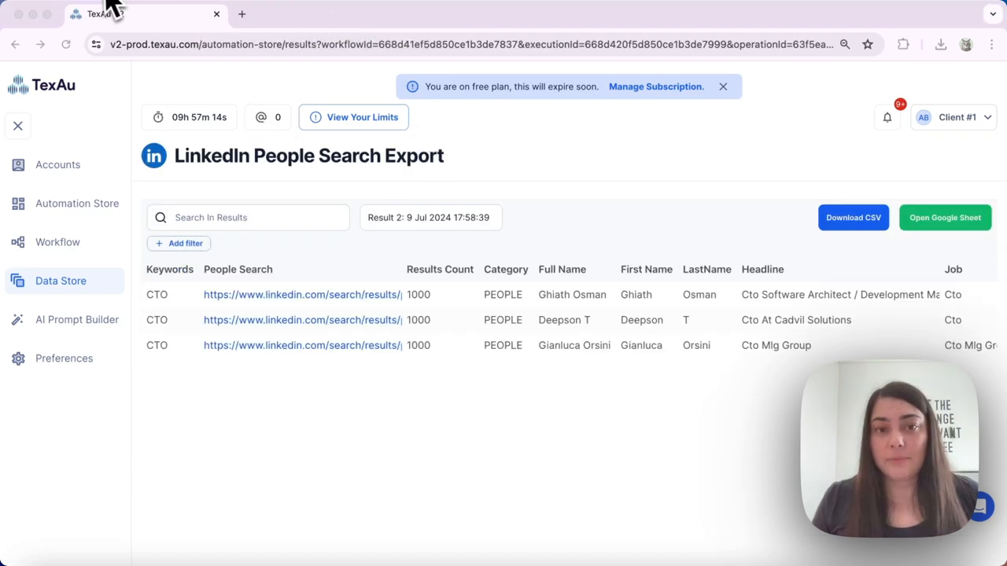
pyautogui.moveTo(409, 228)
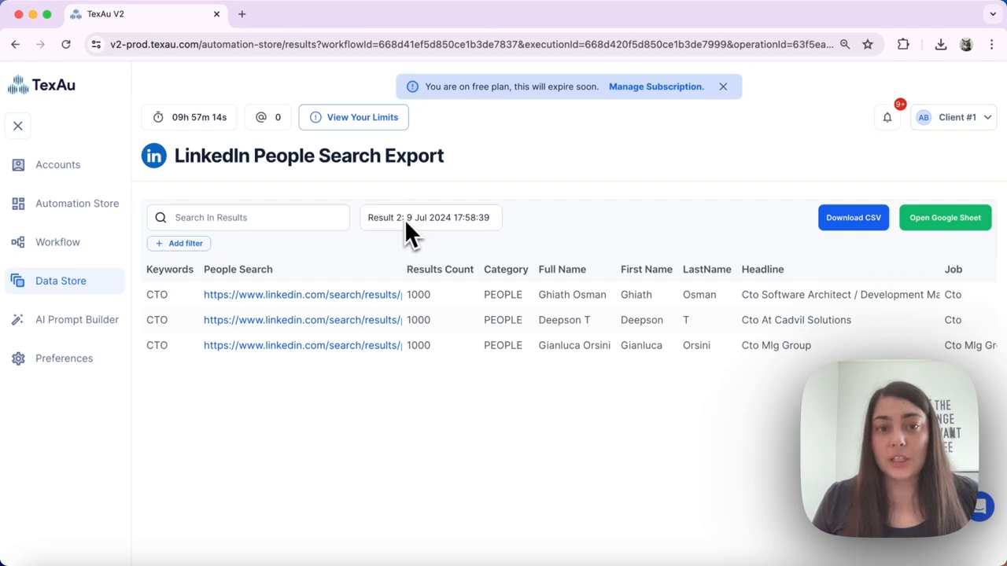
pyautogui.moveTo(409, 244)
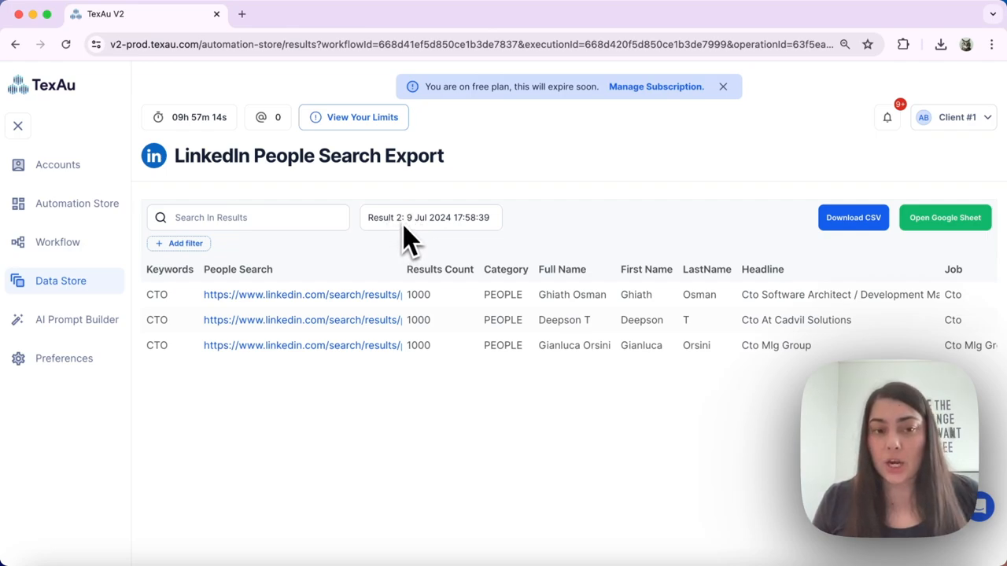
pyautogui.moveTo(490, 369)
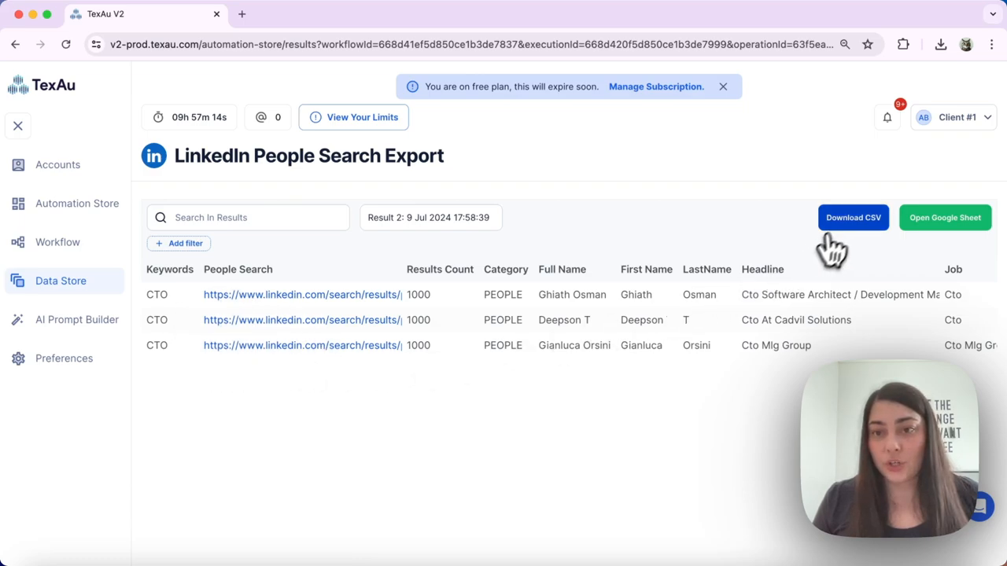
pyautogui.moveTo(844, 233)
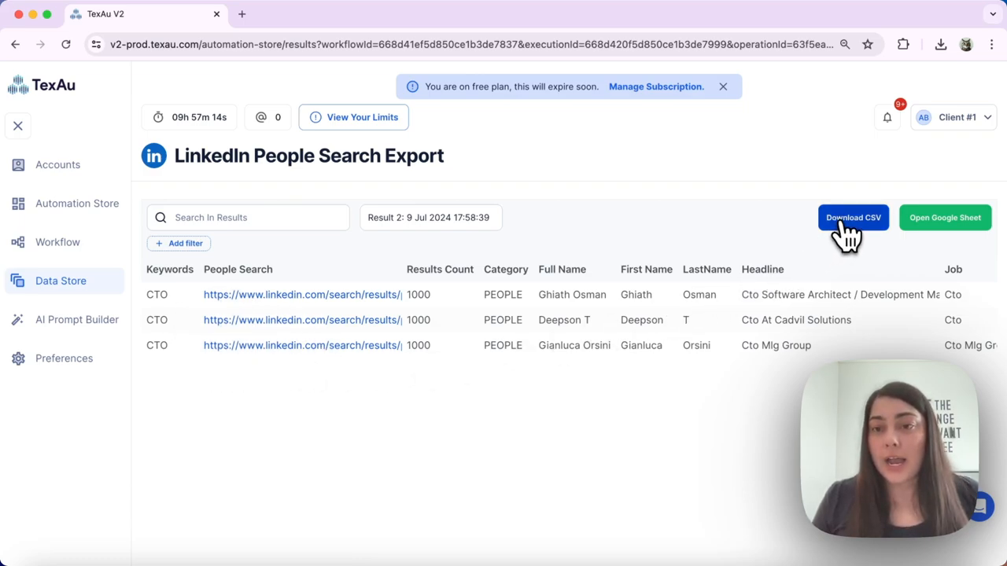
pyautogui.click(852, 217)
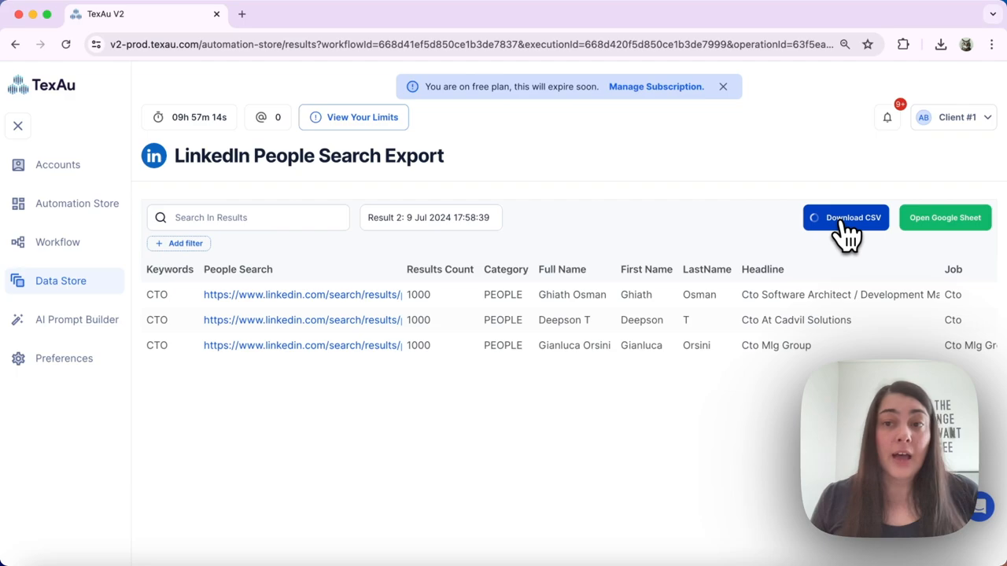
pyautogui.click(846, 217)
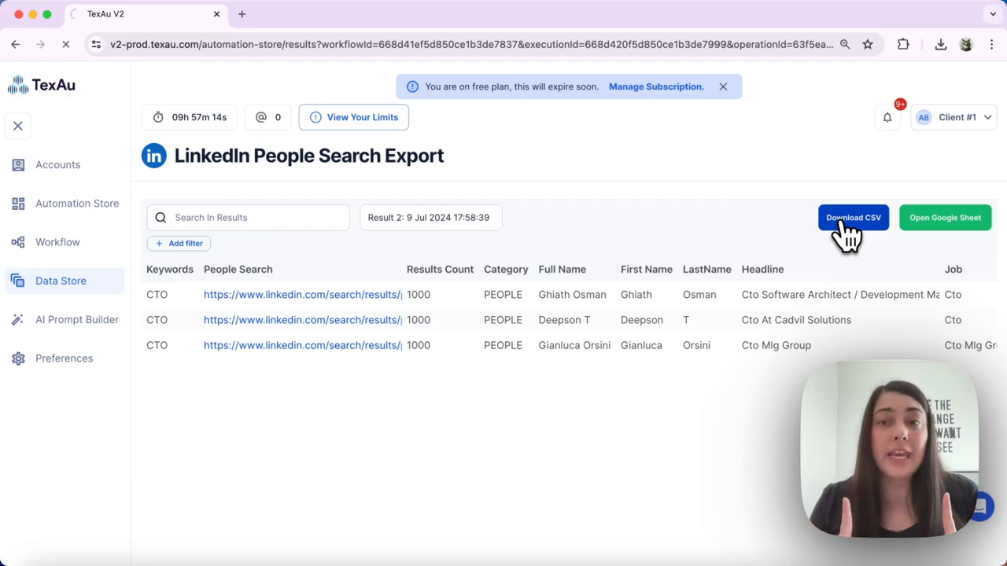
pyautogui.click(852, 217)
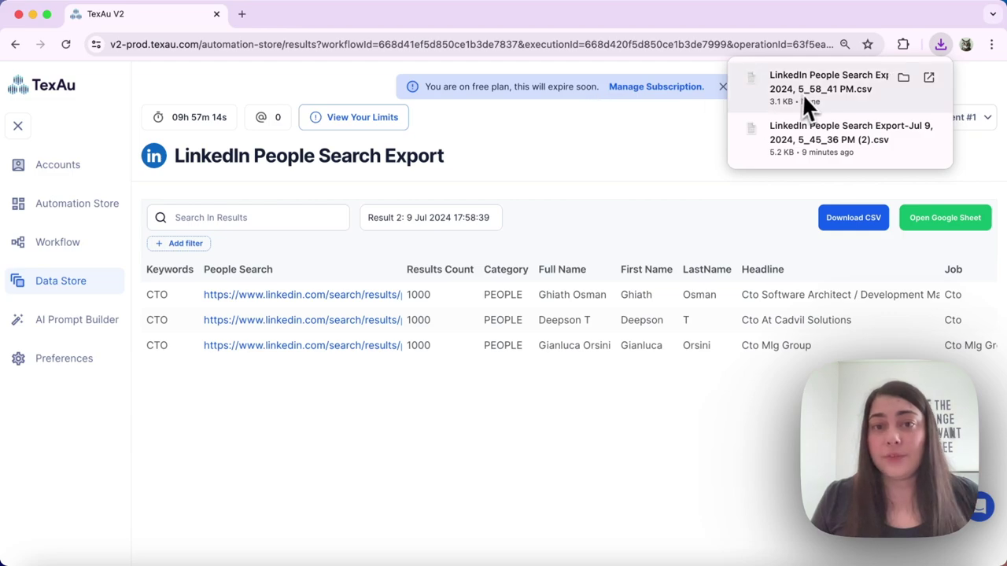
pyautogui.click(824, 82)
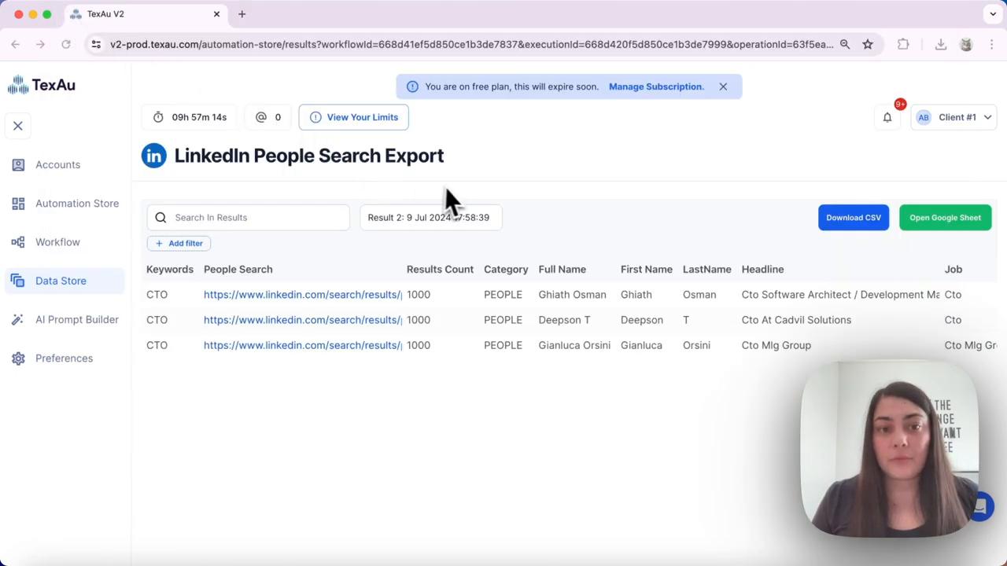
pyautogui.moveTo(167, 129)
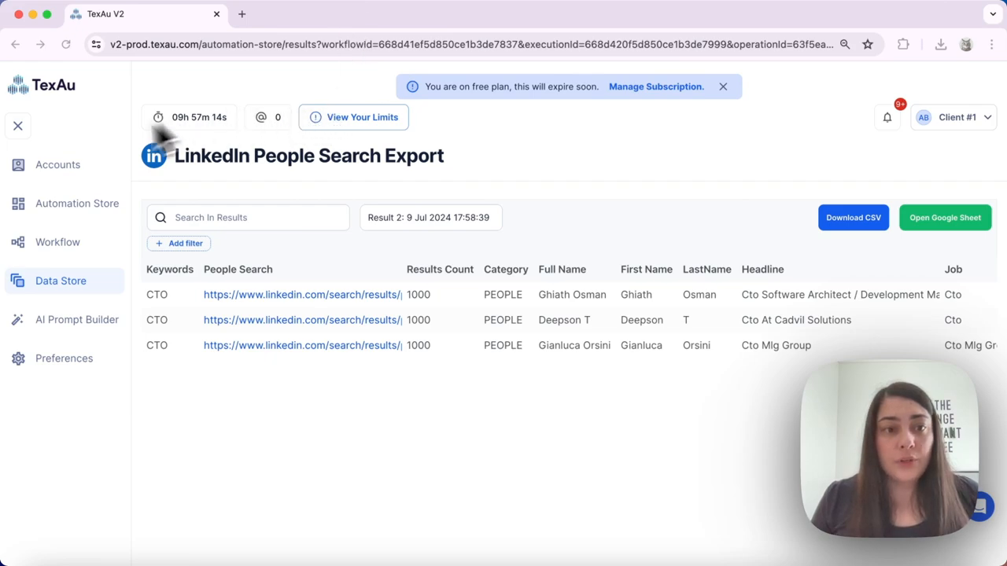
# - Go back to the LinkedIn People Search Export setup showing Output Mode
pyautogui.click(75, 203)
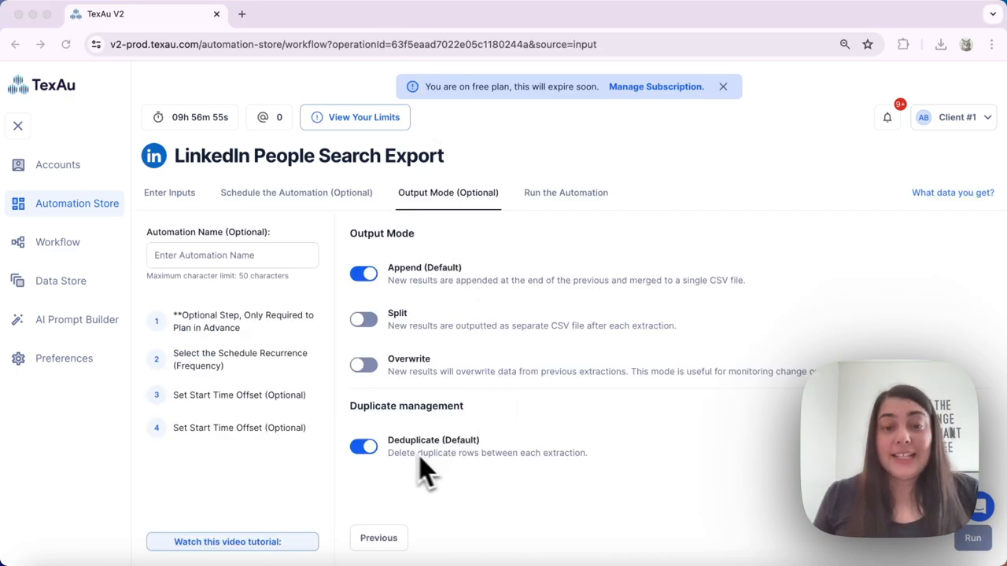
pyautogui.moveTo(406, 472)
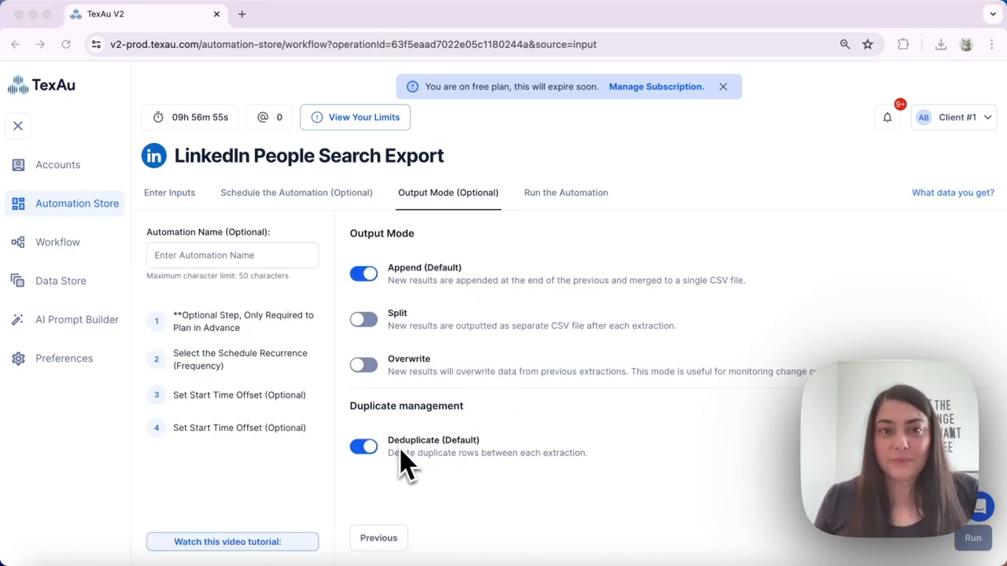